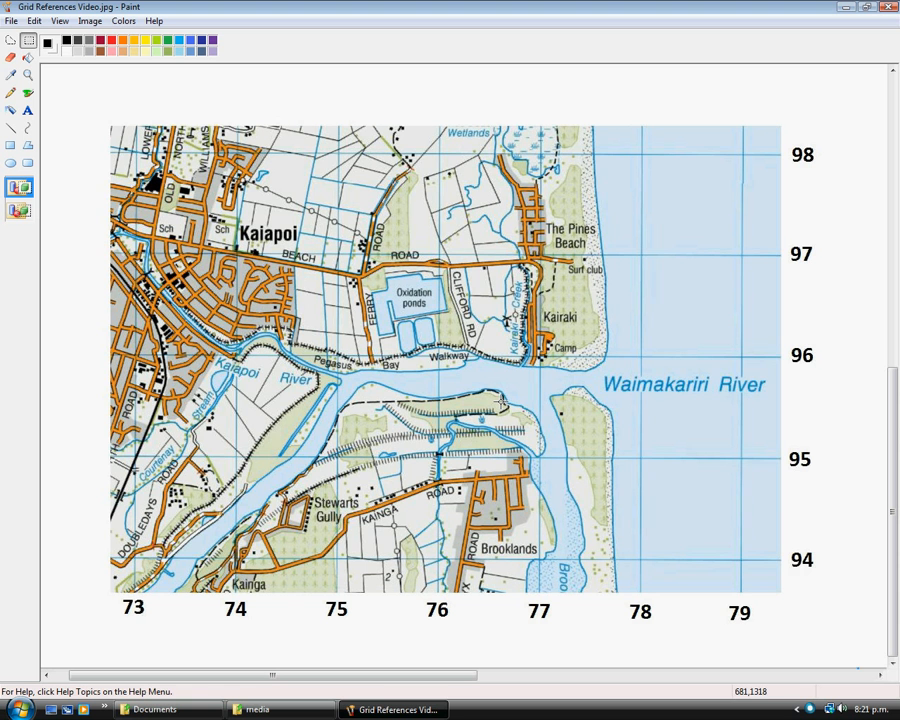
mouse_move(610, 404)
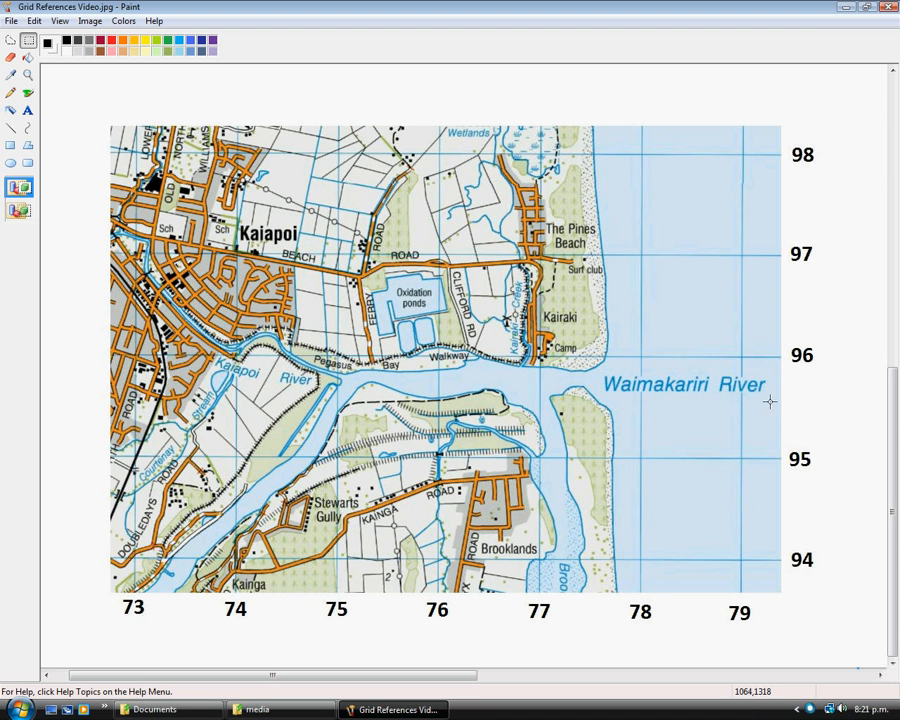
mouse_move(582, 232)
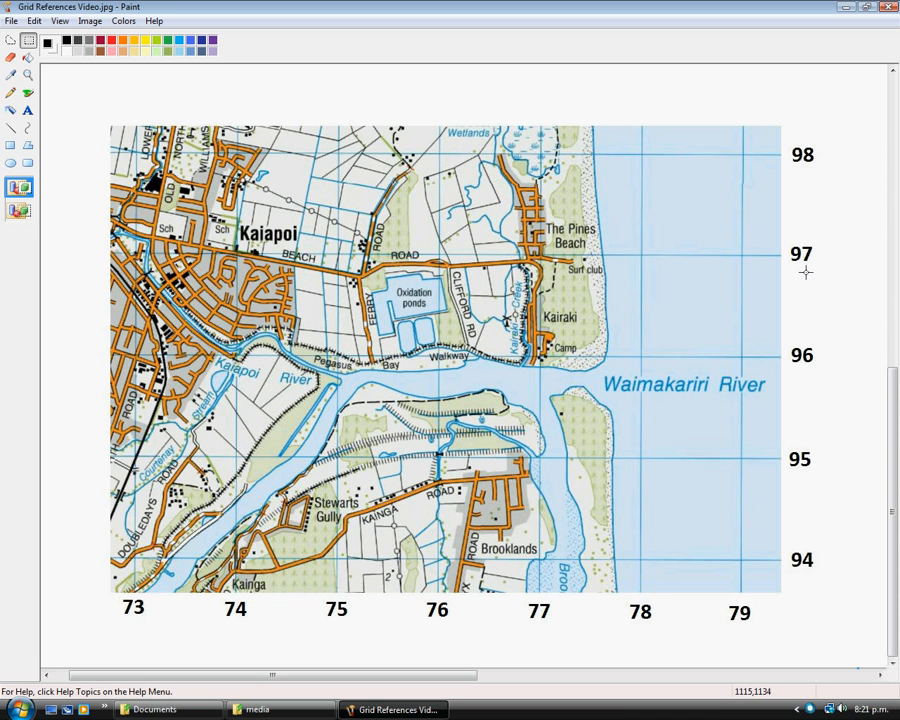
mouse_move(812, 464)
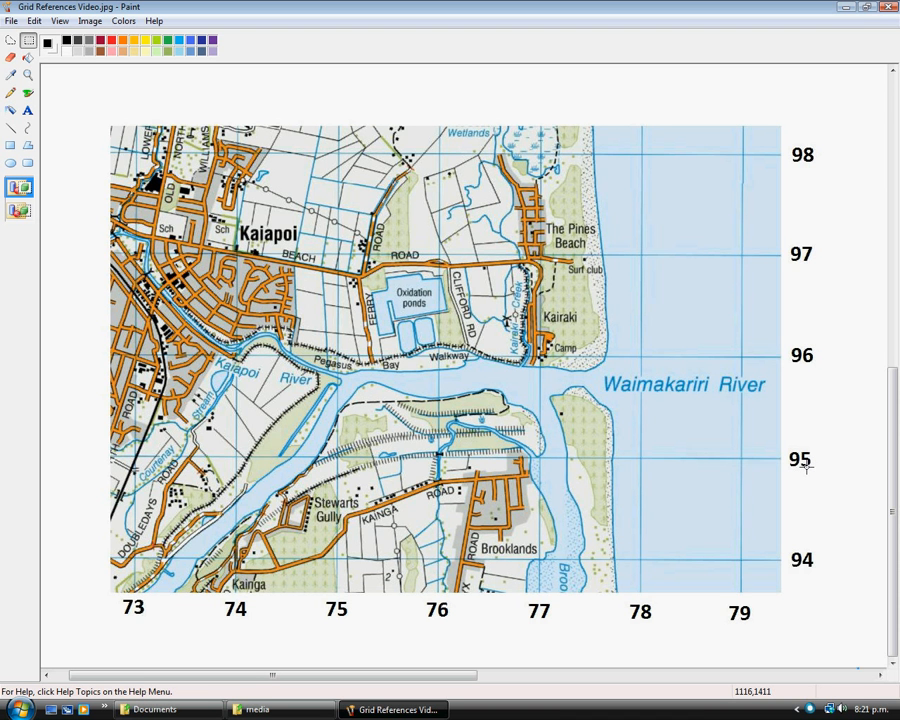
mouse_move(578, 442)
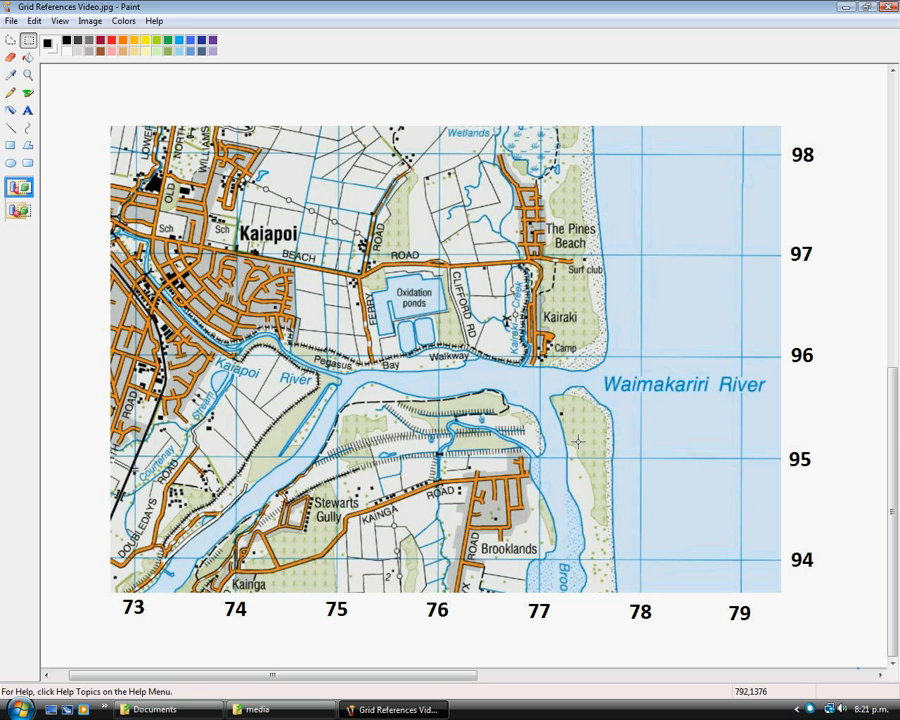
mouse_move(572, 424)
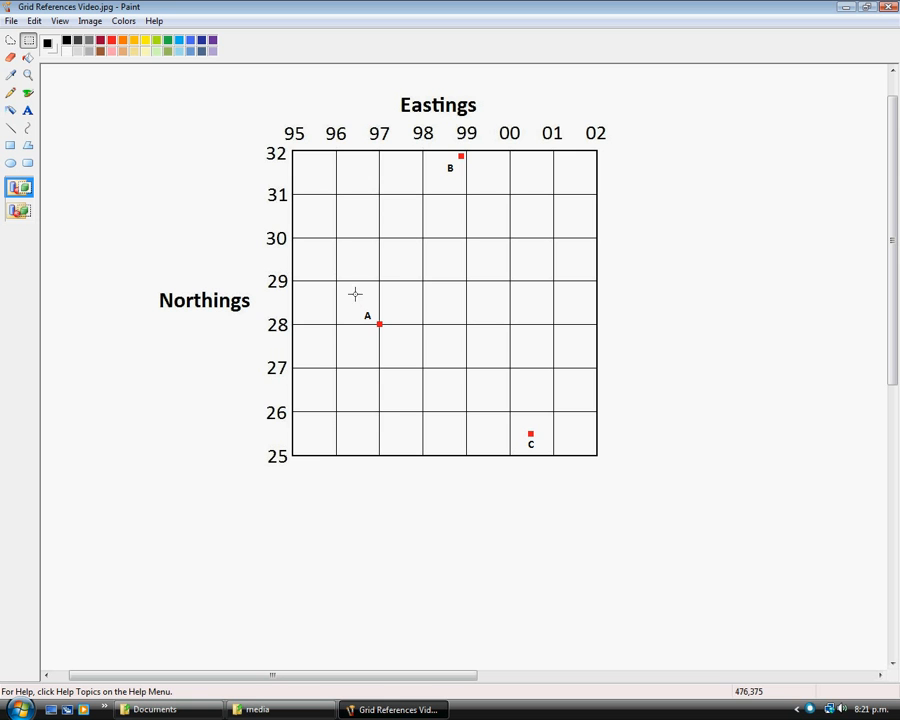
mouse_move(436, 330)
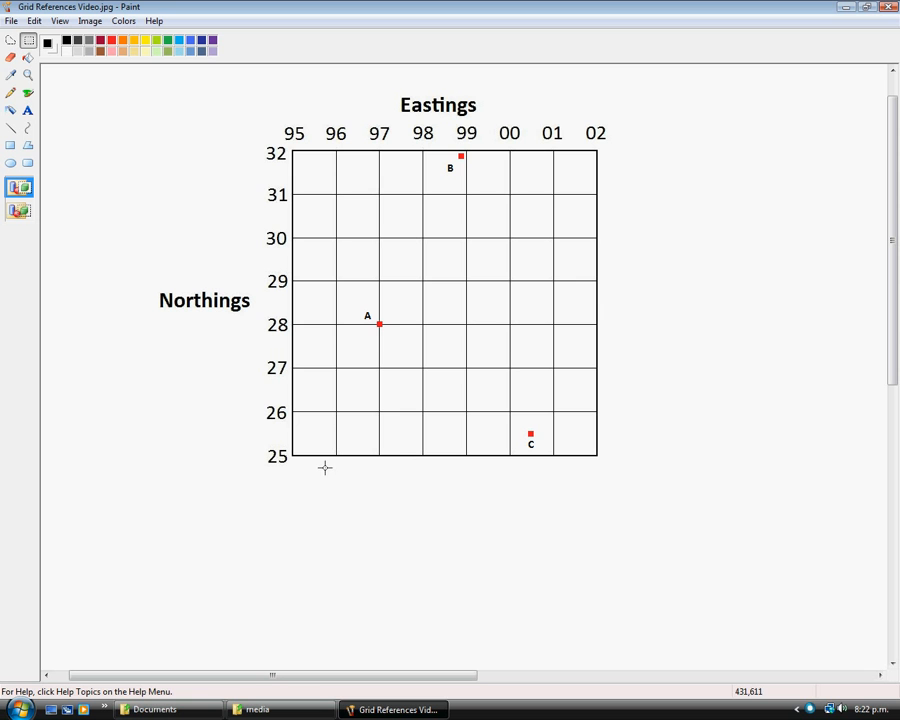
mouse_move(400, 464)
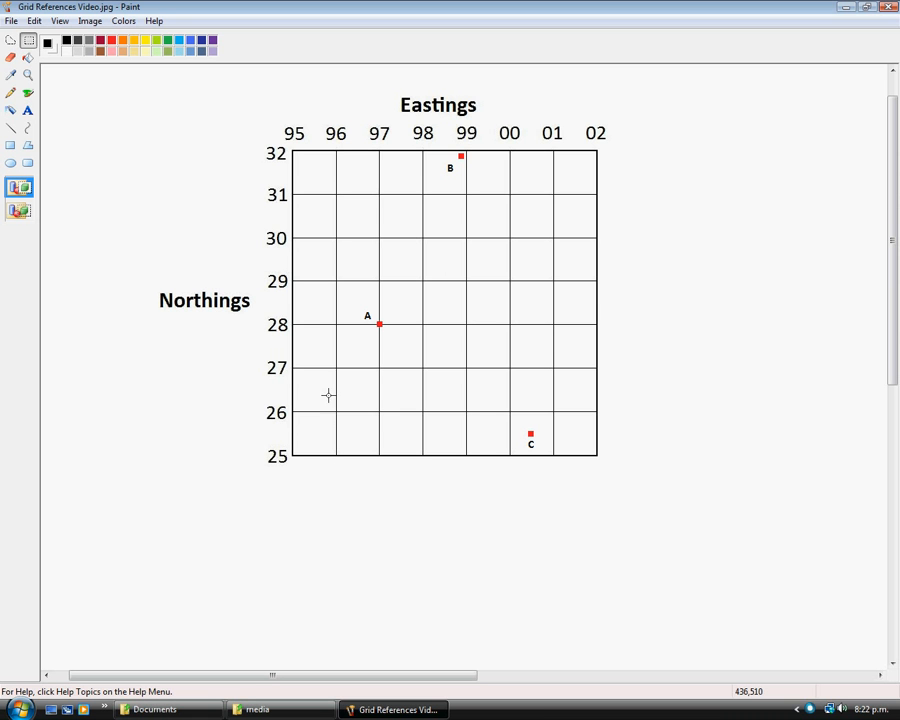
mouse_move(328, 384)
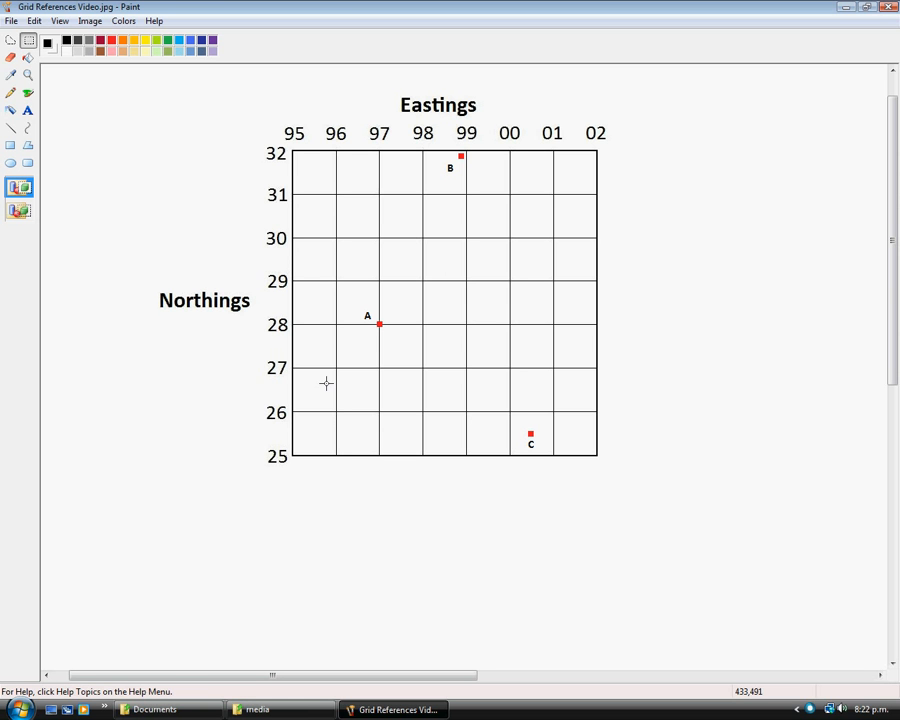
mouse_move(348, 368)
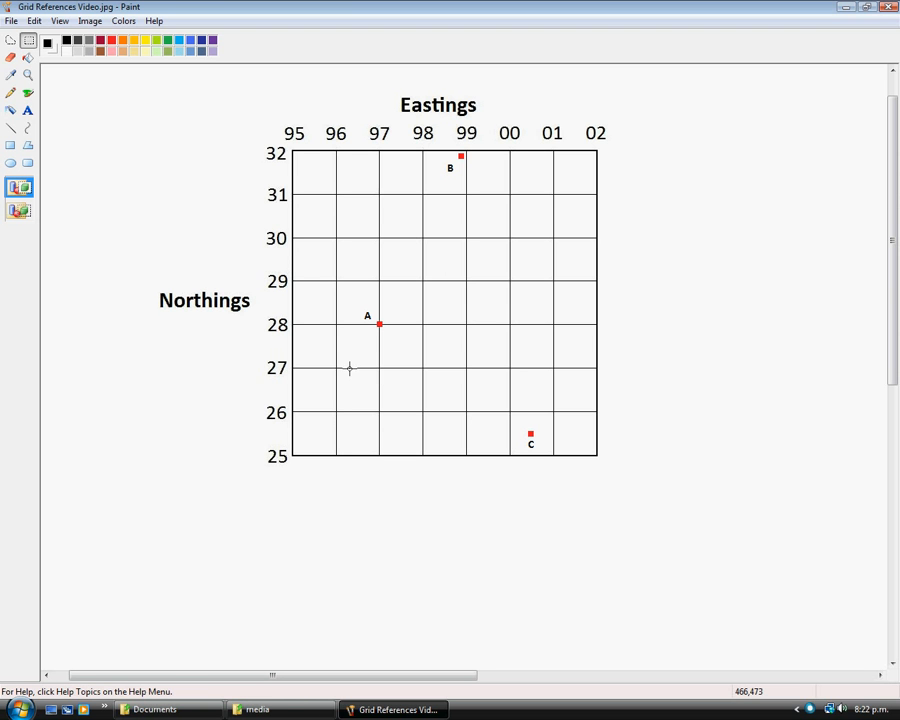
mouse_move(364, 376)
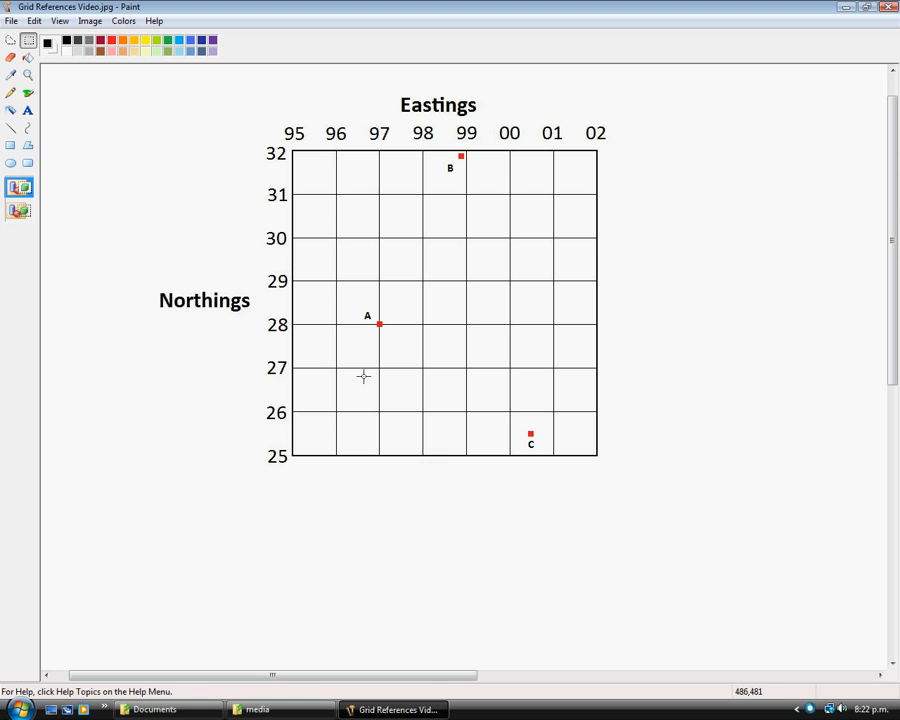
mouse_move(364, 354)
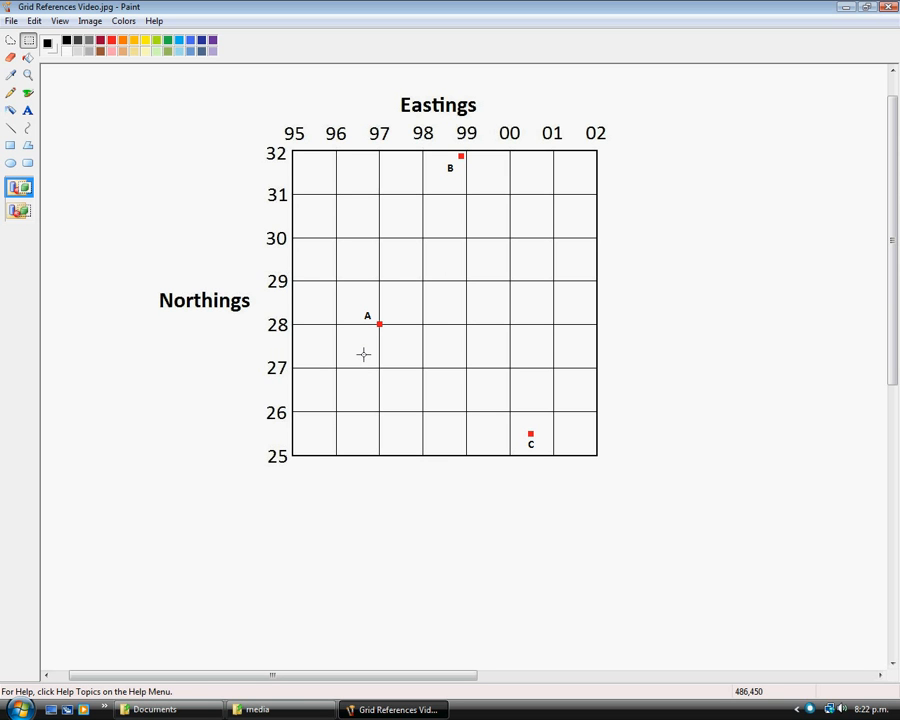
mouse_move(376, 404)
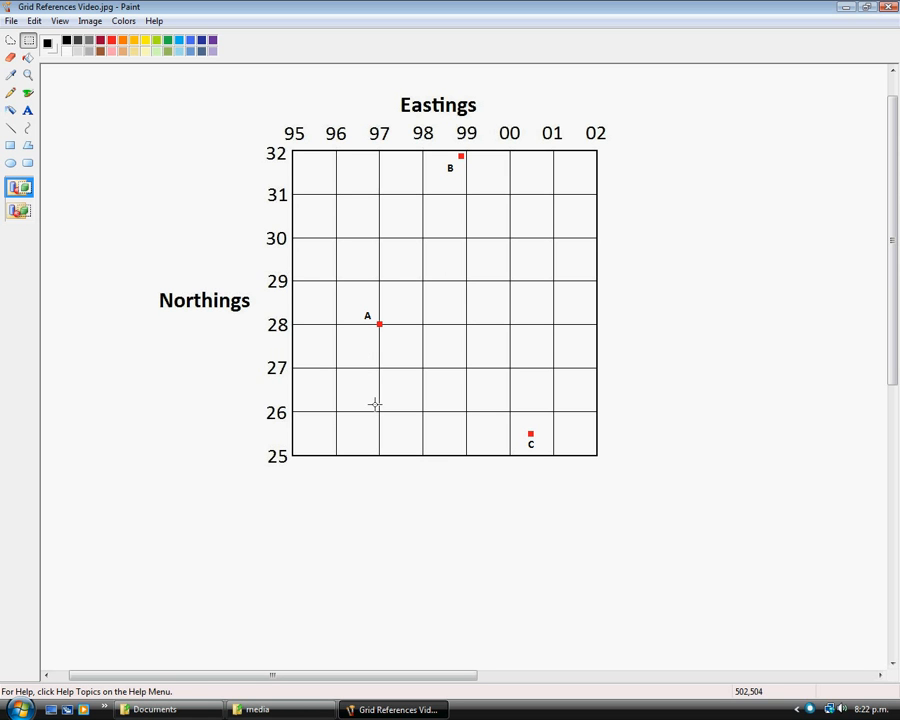
mouse_move(376, 516)
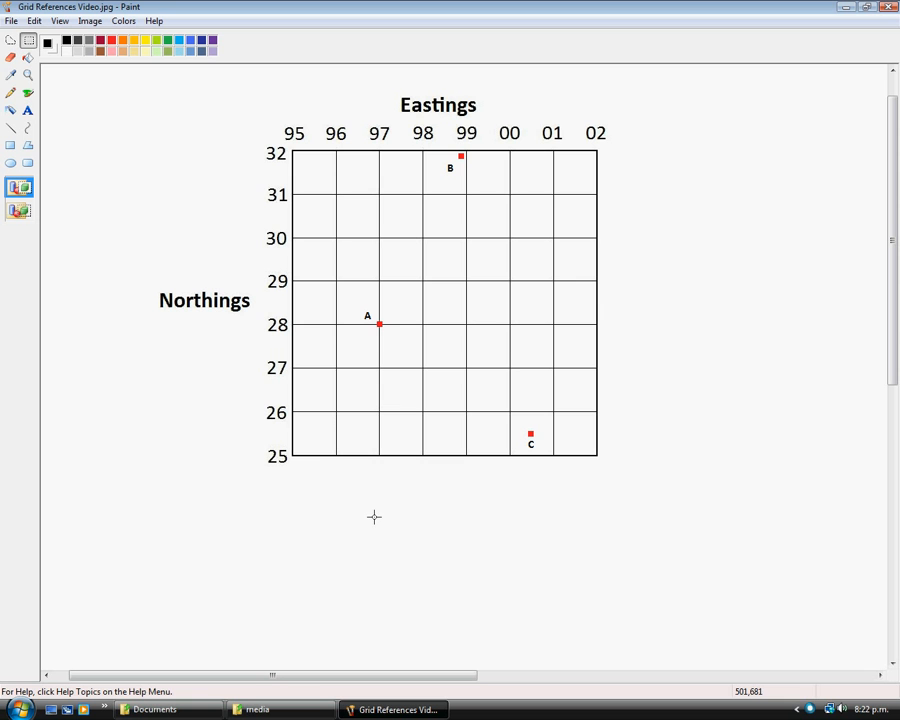
mouse_move(402, 368)
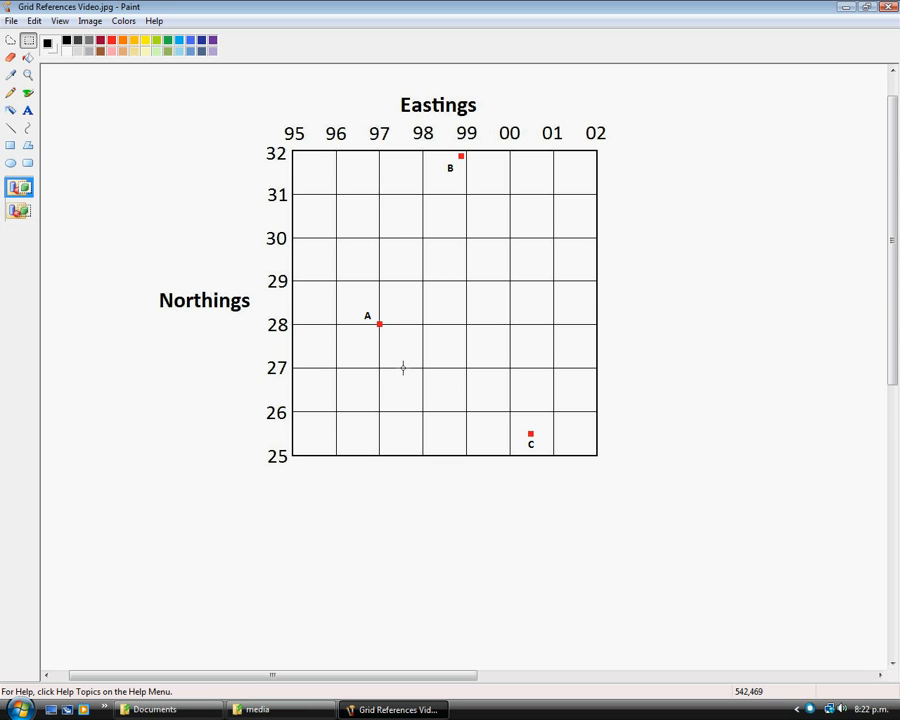
mouse_move(172, 382)
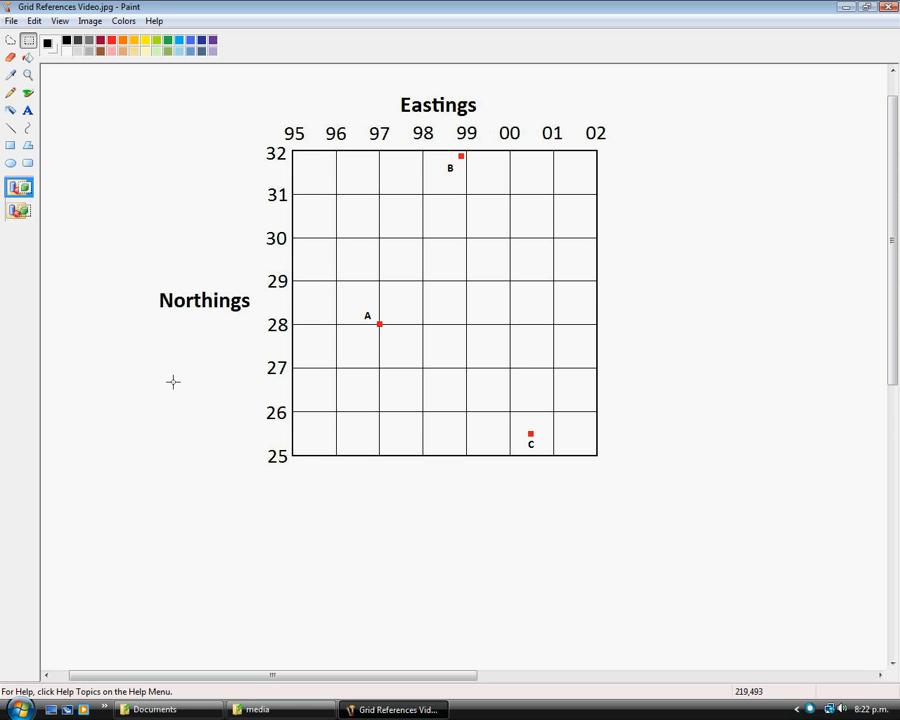
mouse_move(280, 322)
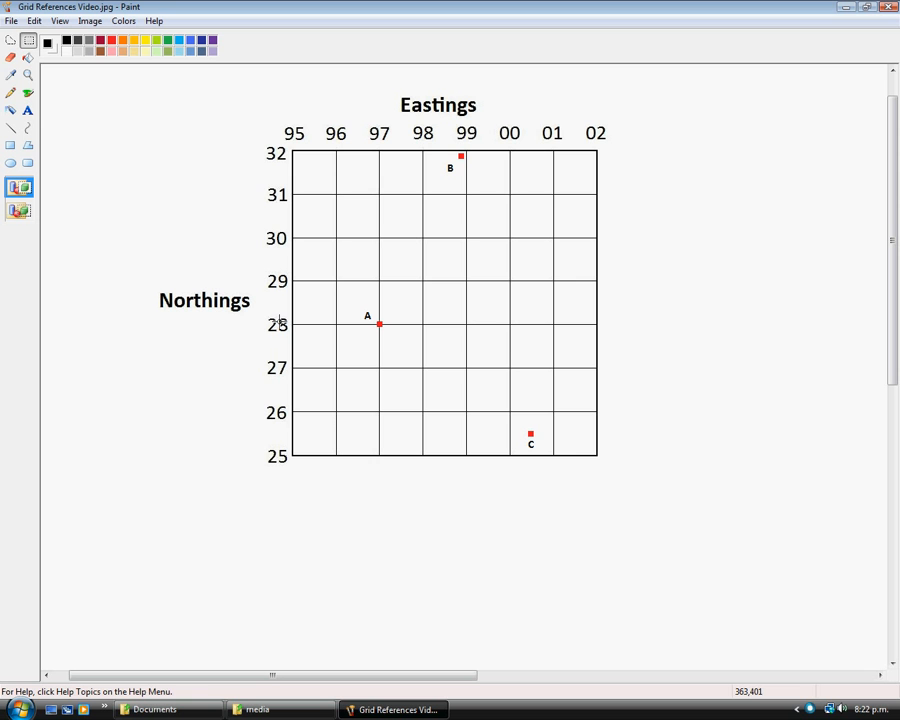
mouse_move(272, 468)
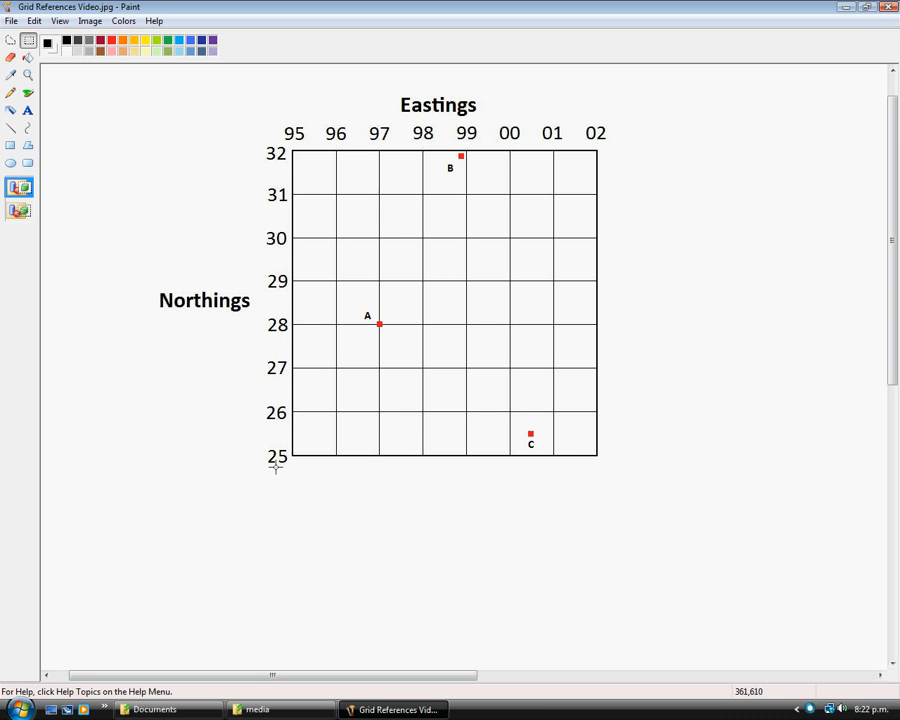
mouse_move(600, 464)
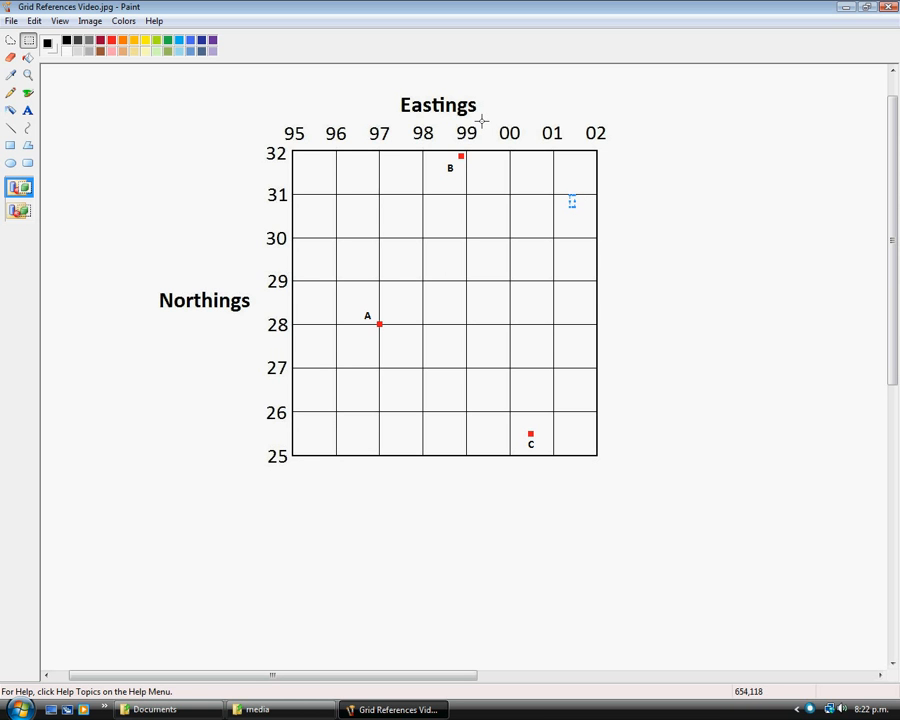
mouse_move(296, 316)
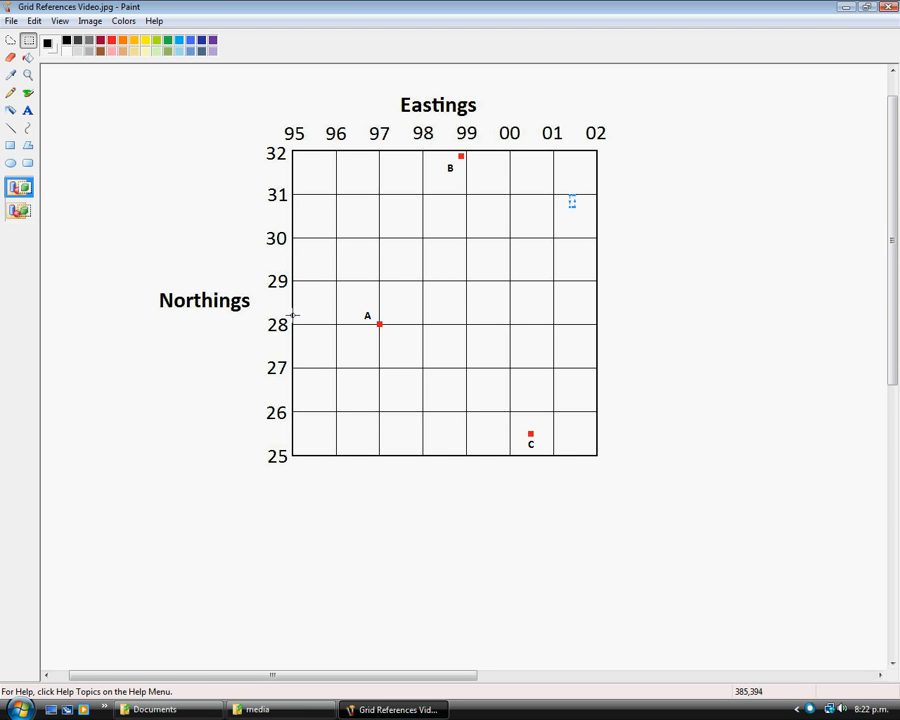
mouse_move(298, 318)
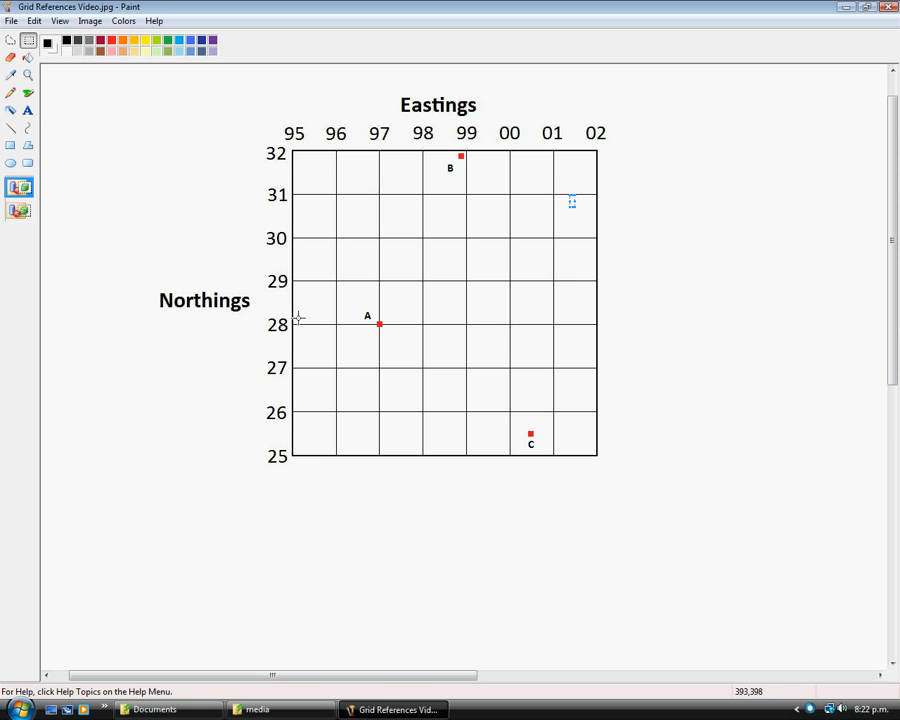
mouse_move(378, 382)
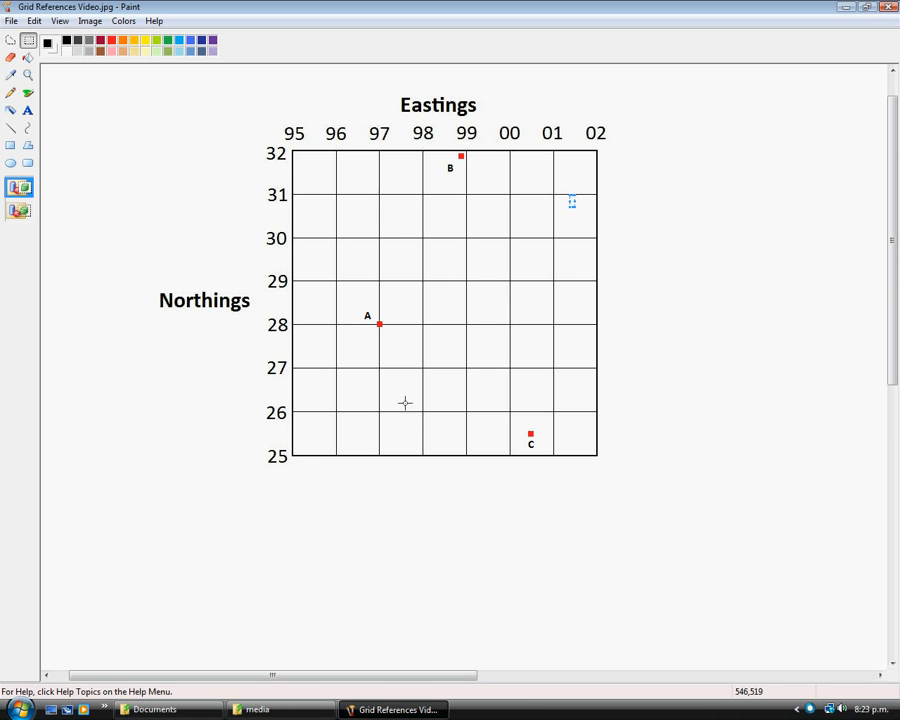
mouse_move(390, 336)
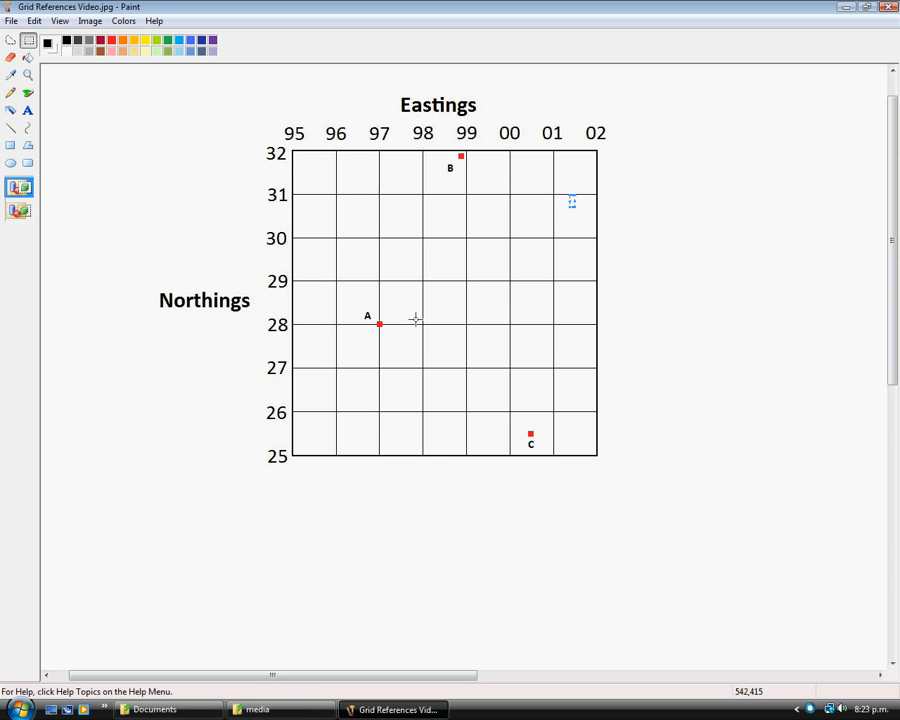
mouse_move(548, 446)
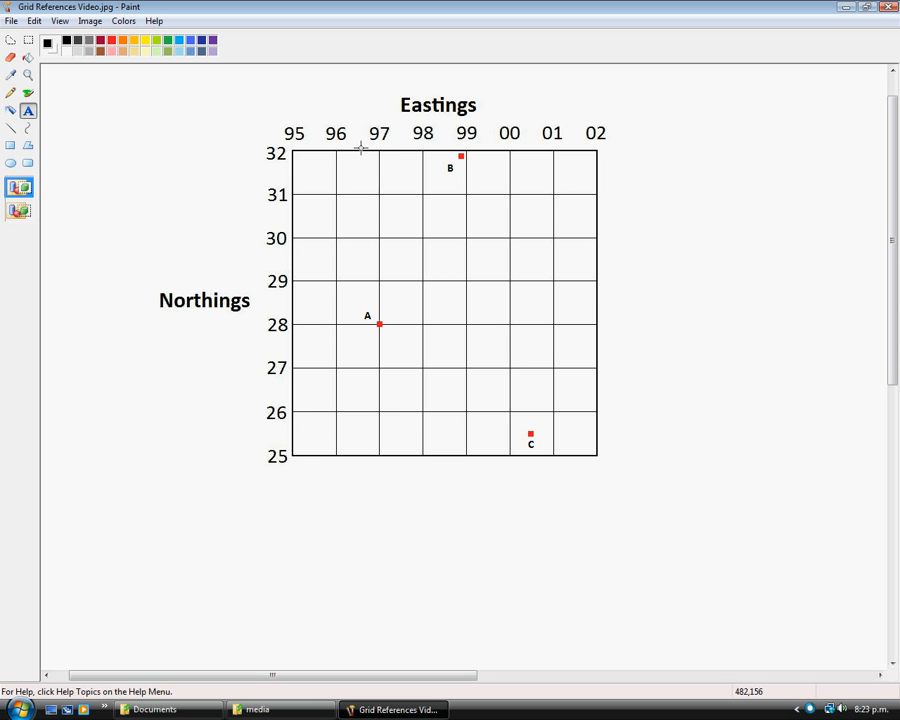
mouse_move(392, 148)
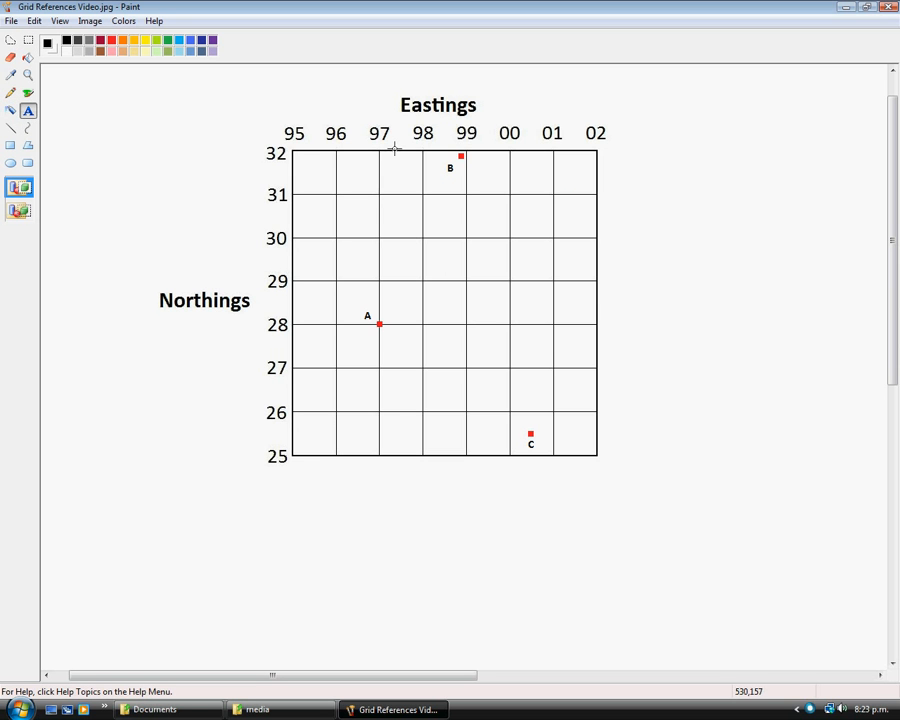
mouse_move(388, 336)
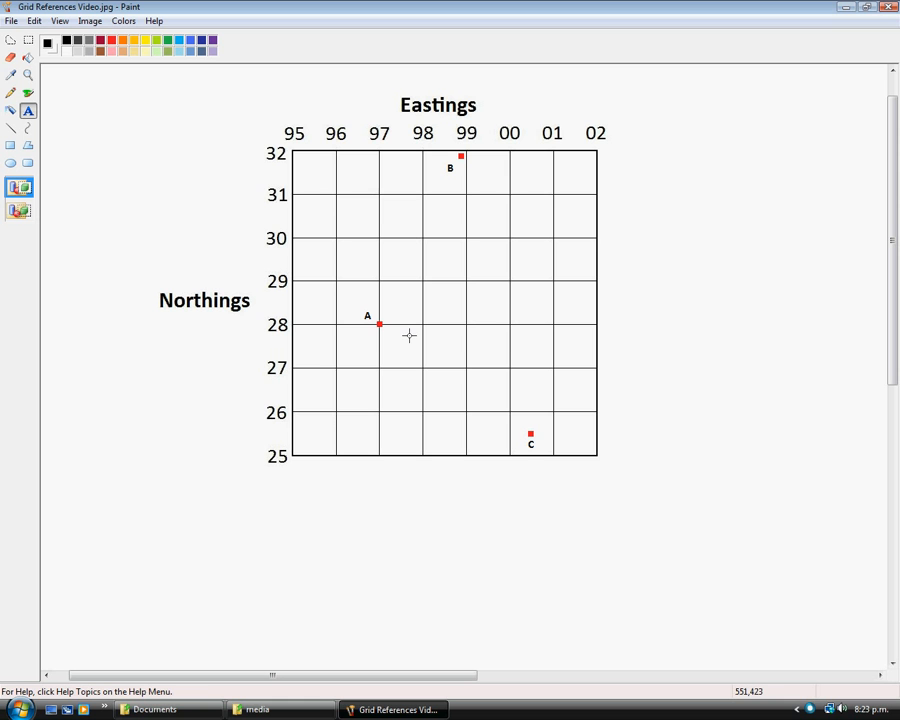
mouse_move(402, 334)
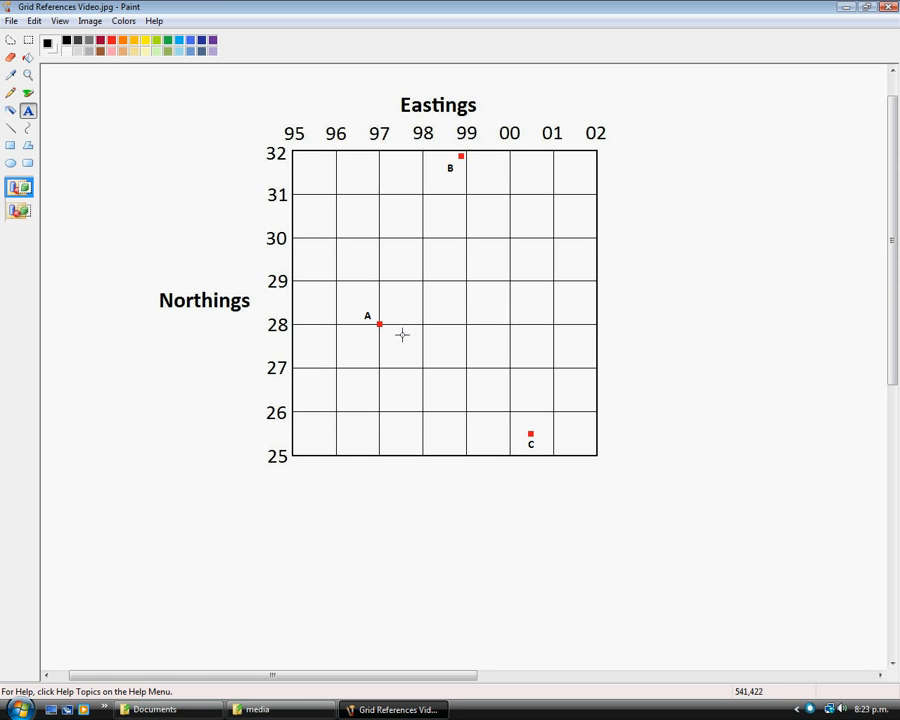
mouse_move(388, 336)
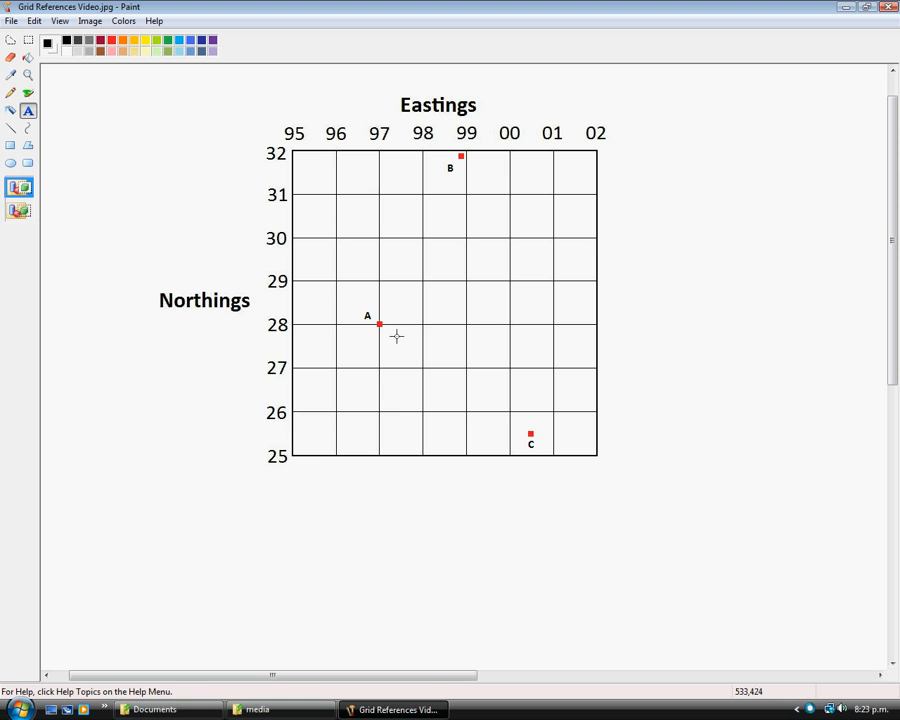
mouse_move(400, 334)
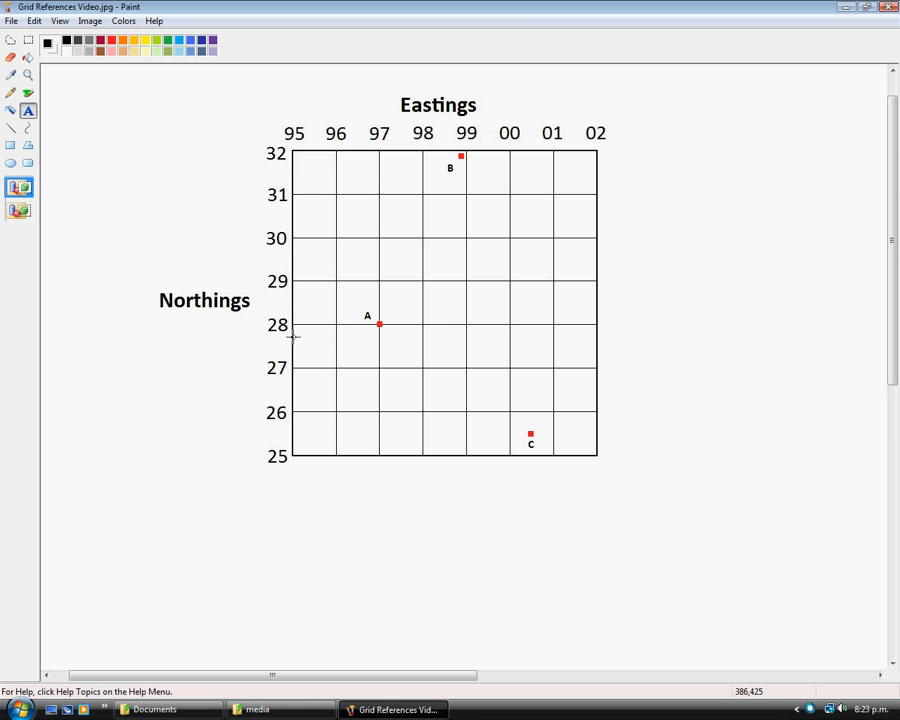
mouse_move(396, 336)
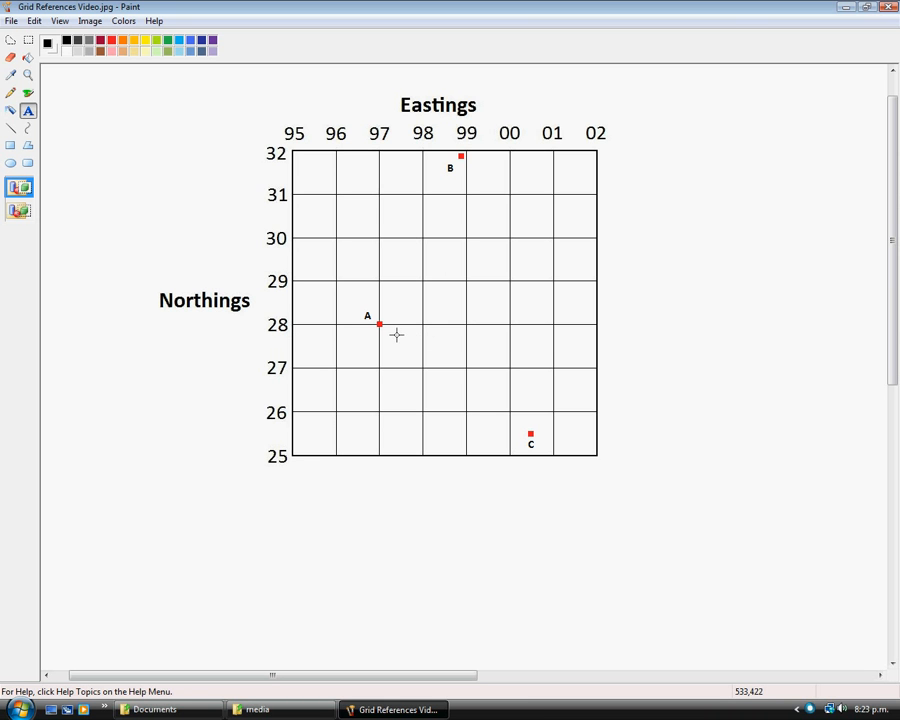
Step: Write point A's six-figure reference 970280 in a text area below the grid
drag(346, 548, 510, 606)
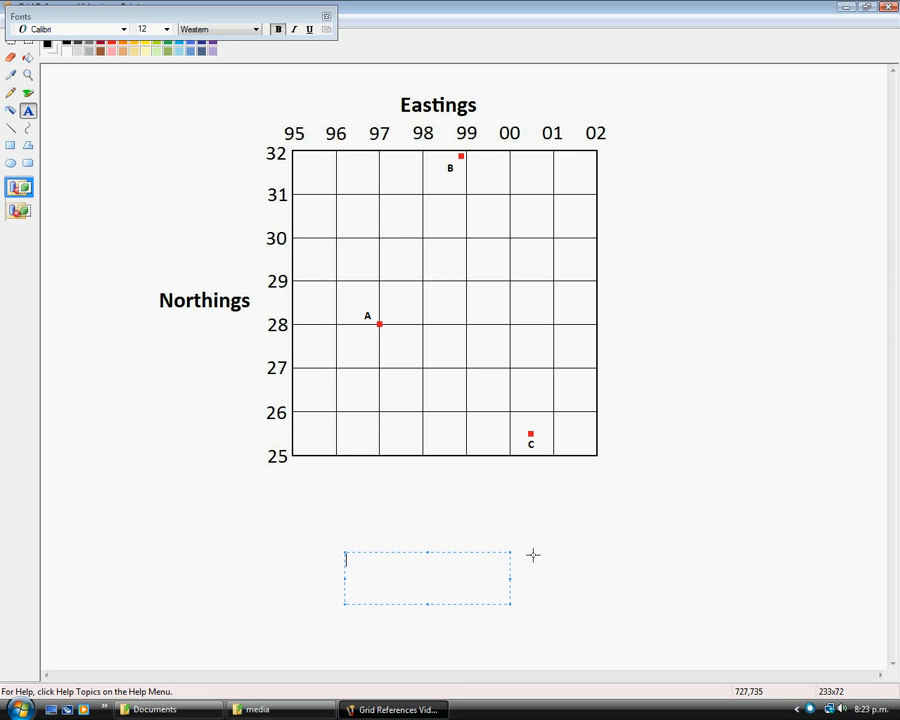
text(97)
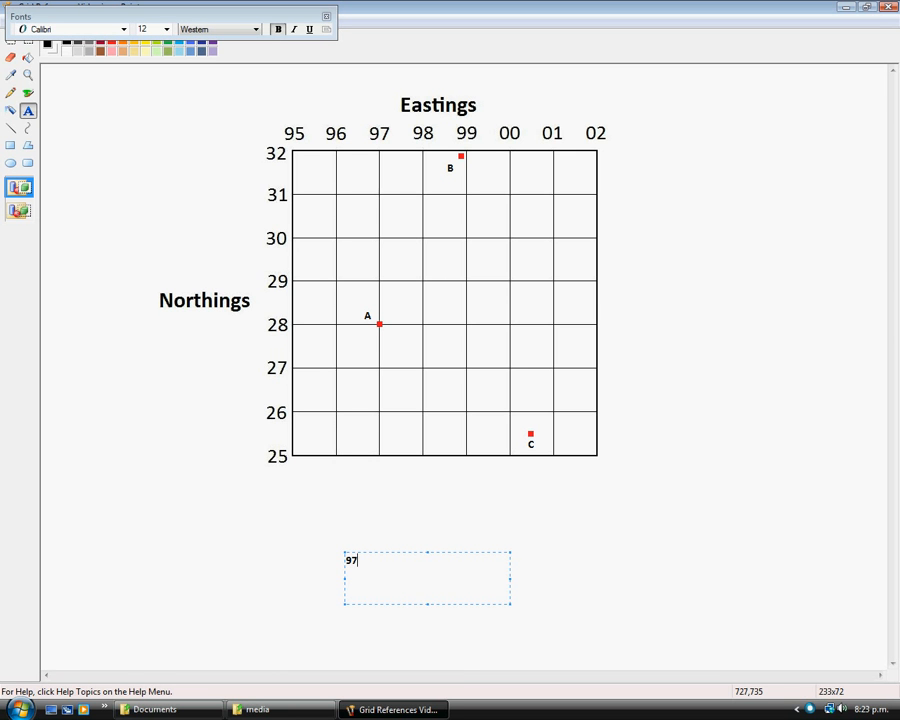
text(0280)
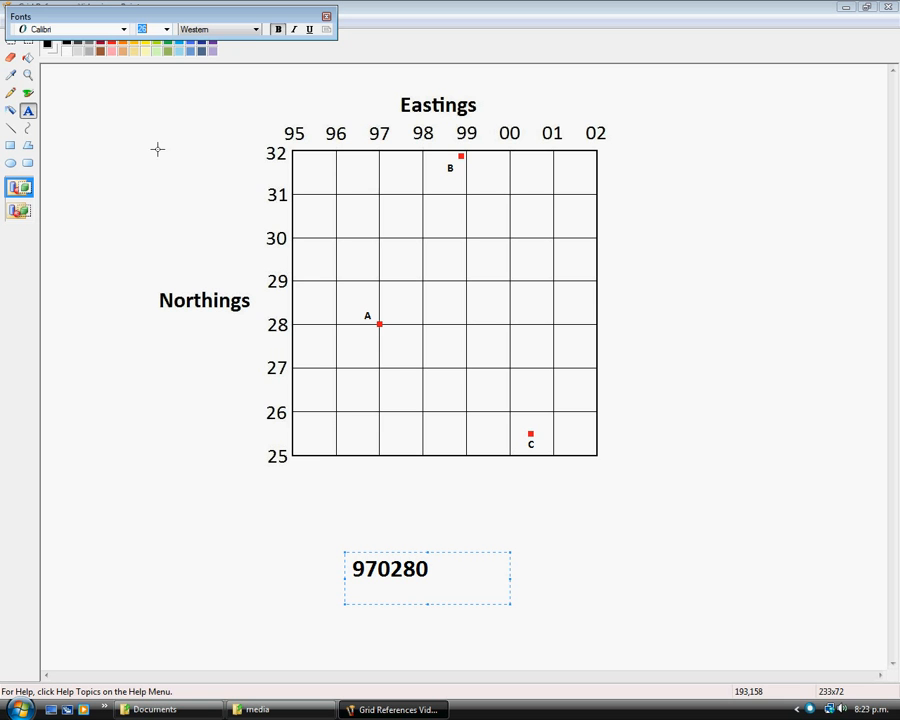
mouse_move(388, 564)
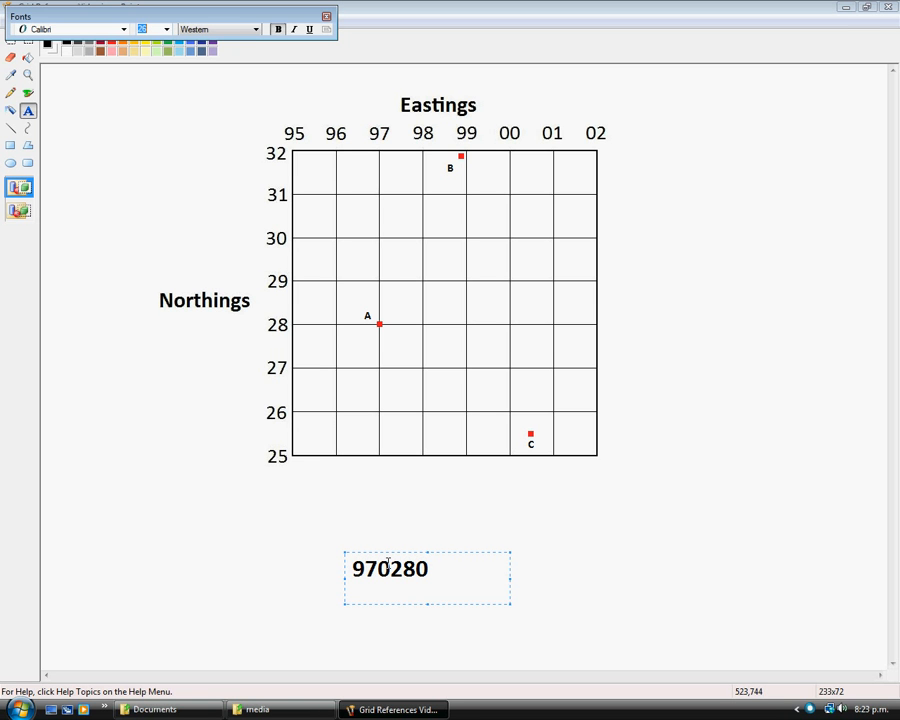
mouse_move(392, 340)
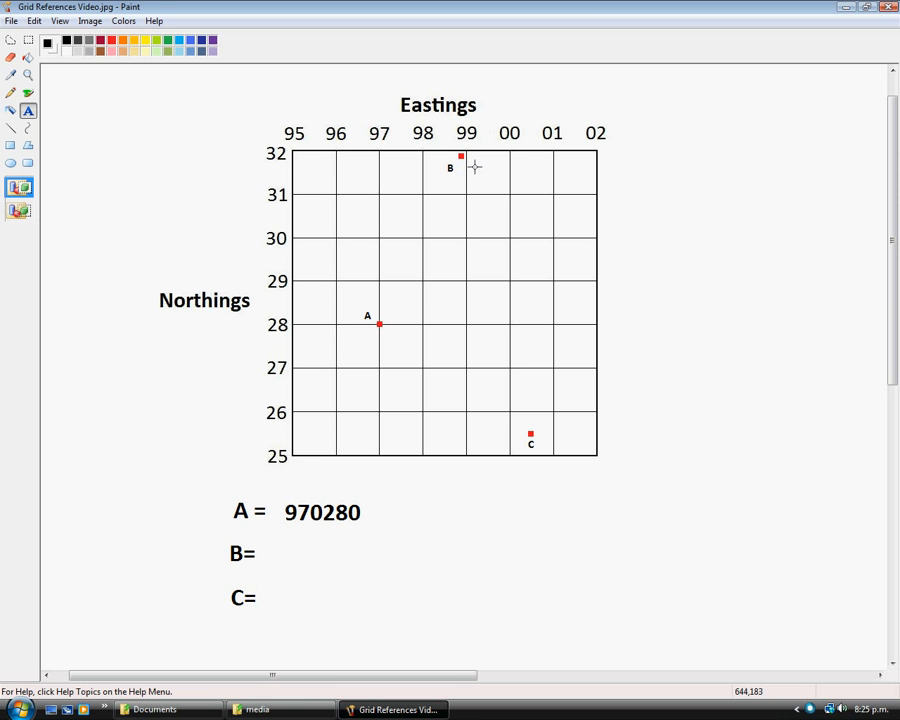
mouse_move(472, 164)
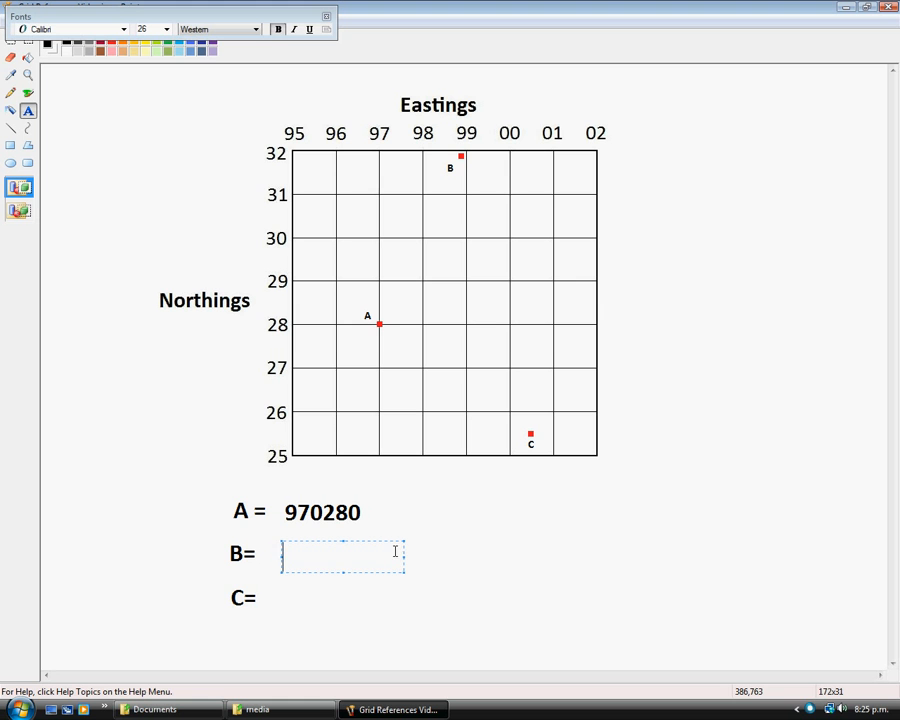
Step: Write 989319 beside the B= label as point B's reference
text(989)
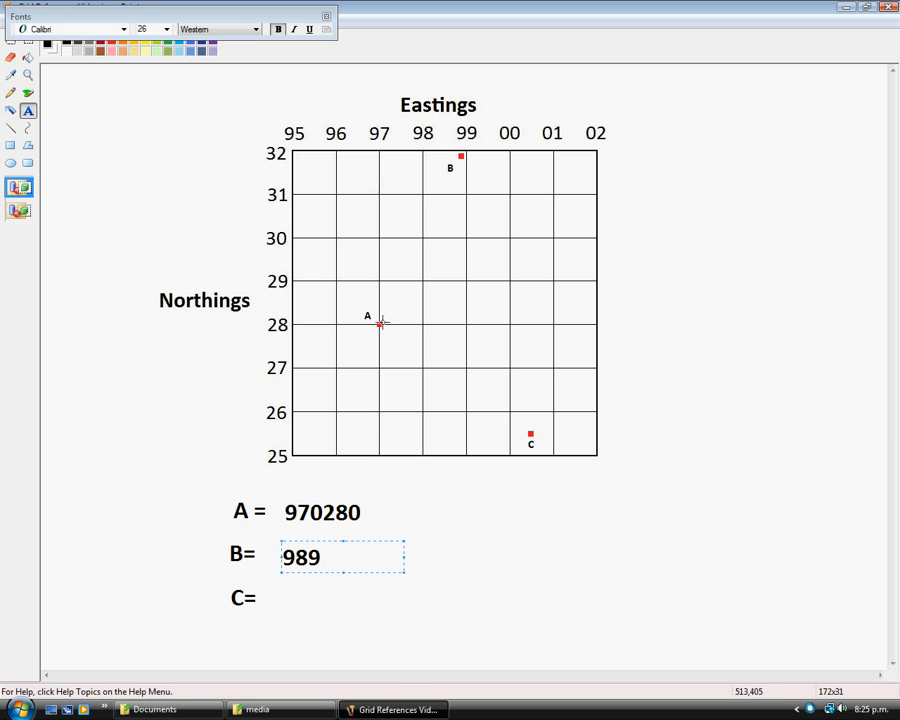
mouse_move(476, 168)
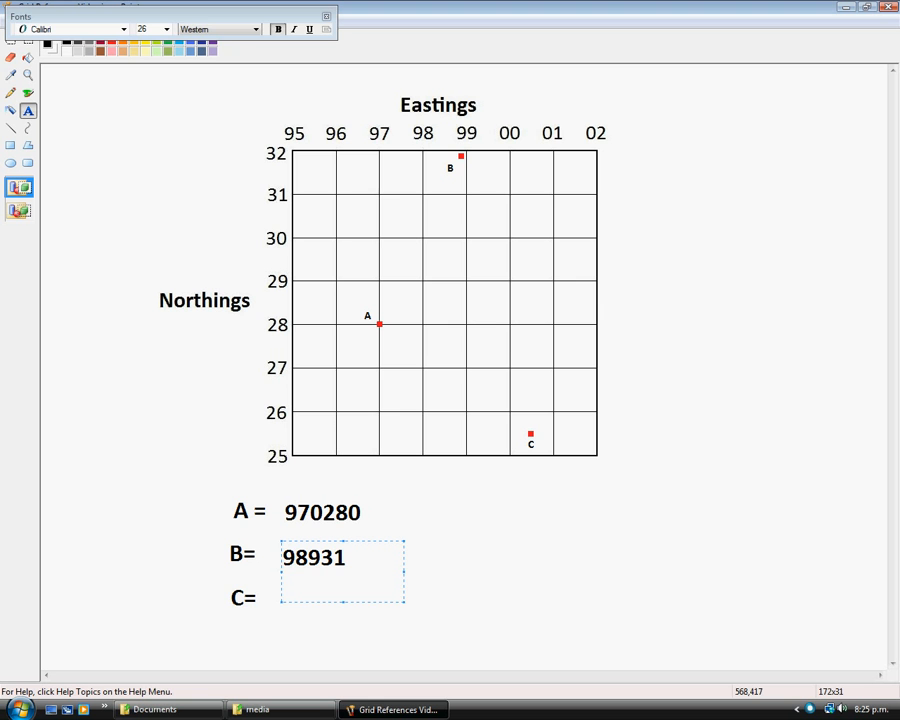
text(9)
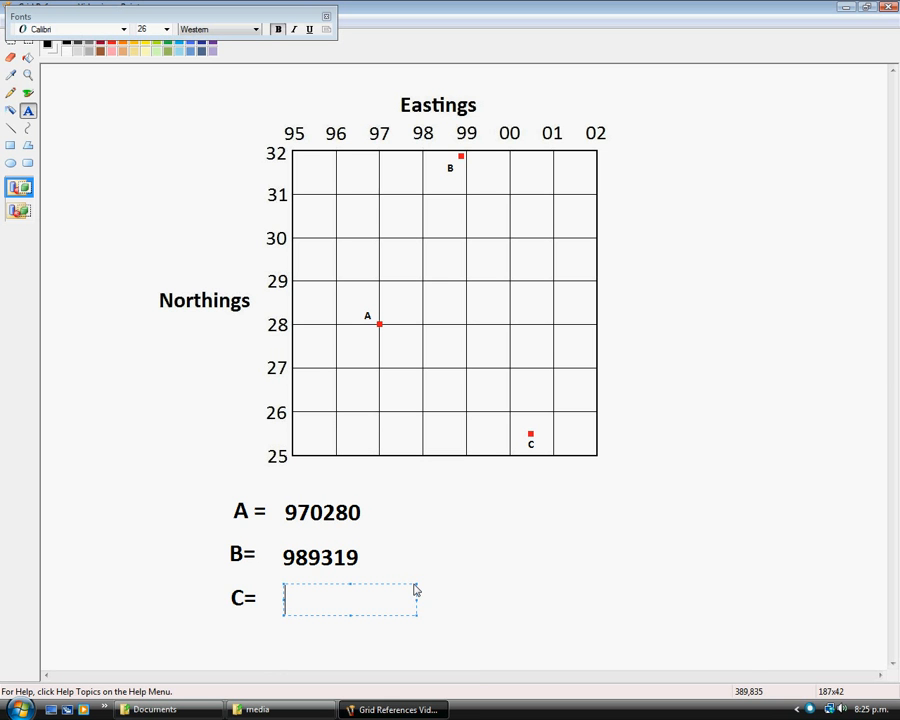
Step: Write point C's six-figure reference (005255) beside the C= label
text(005)
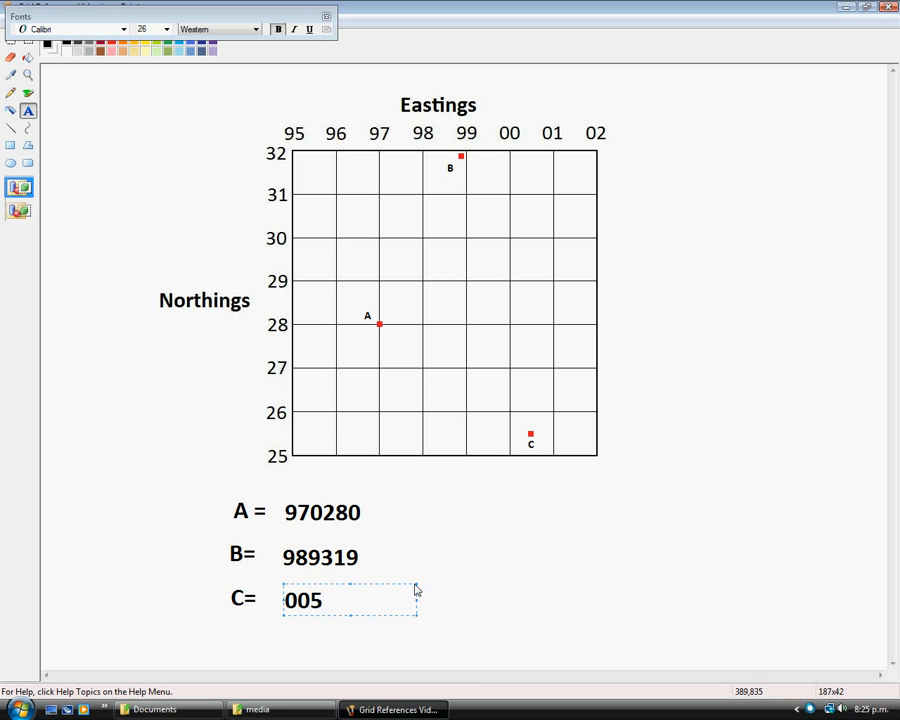
mouse_move(536, 464)
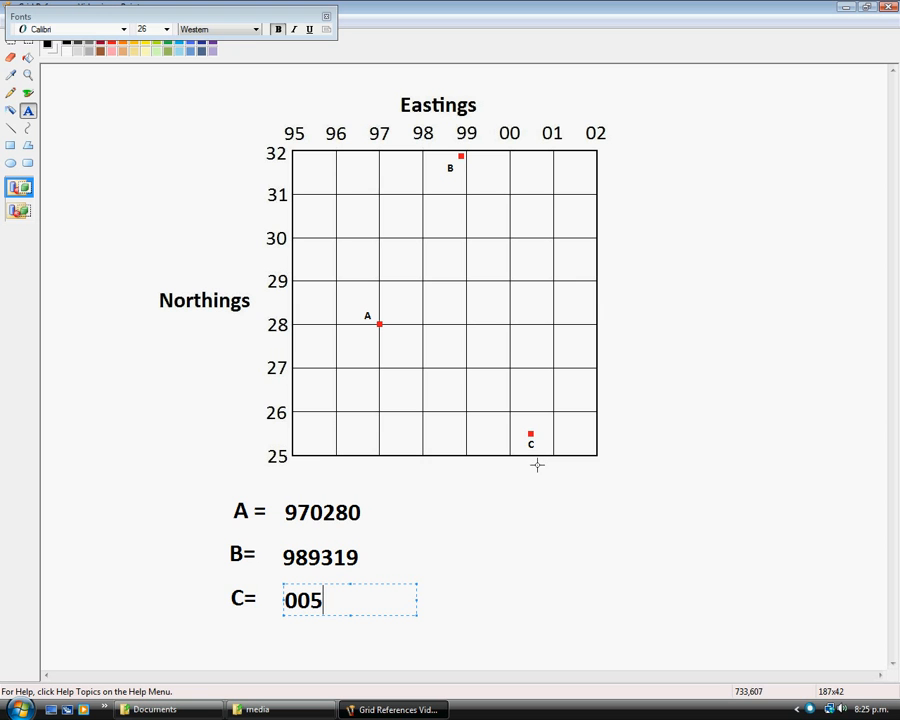
mouse_move(544, 448)
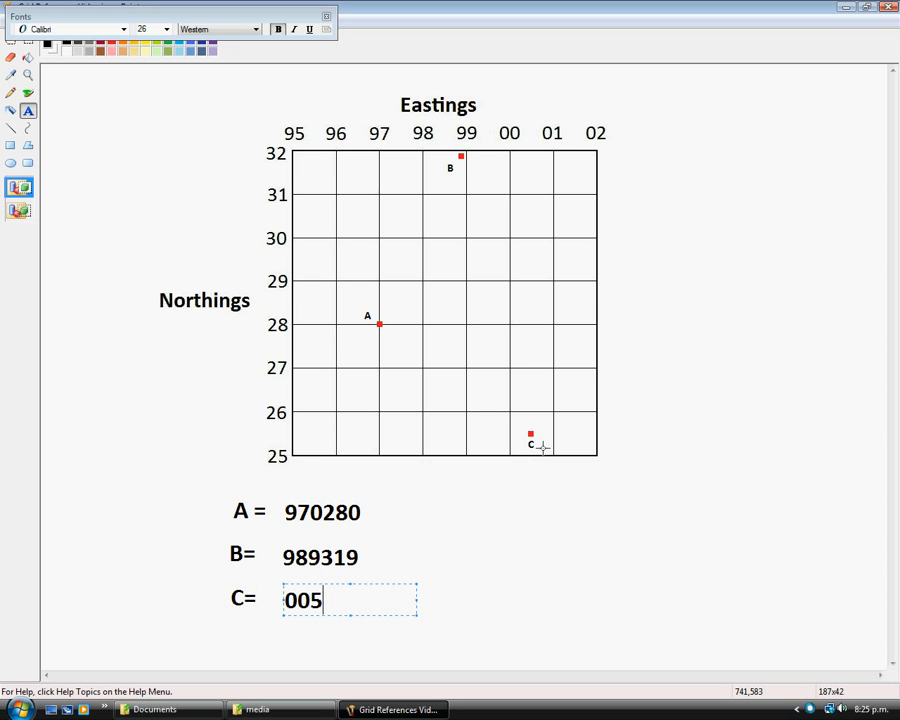
text(25)
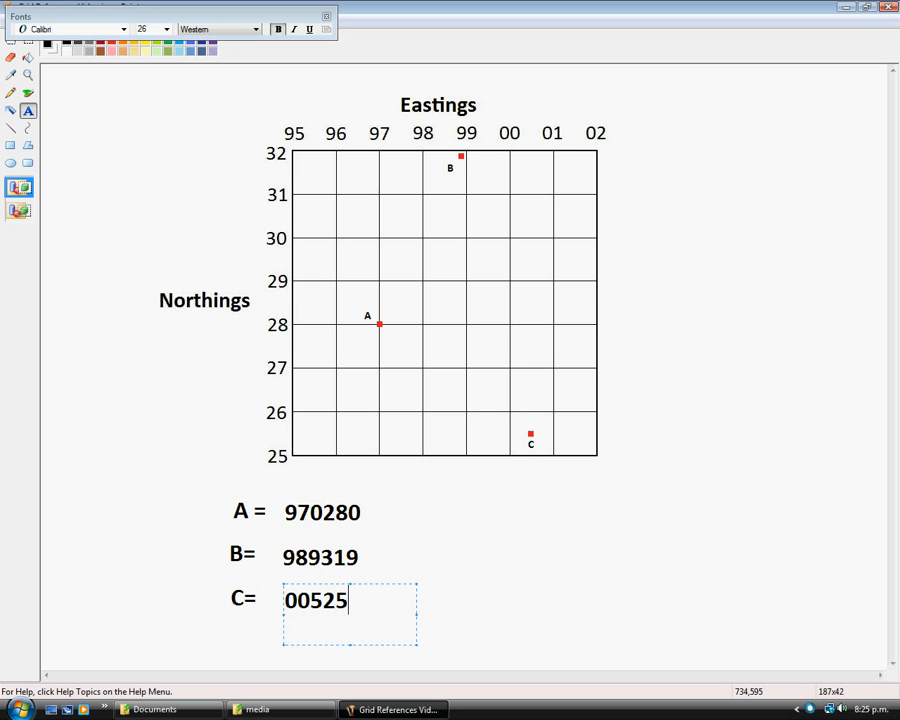
text(5)
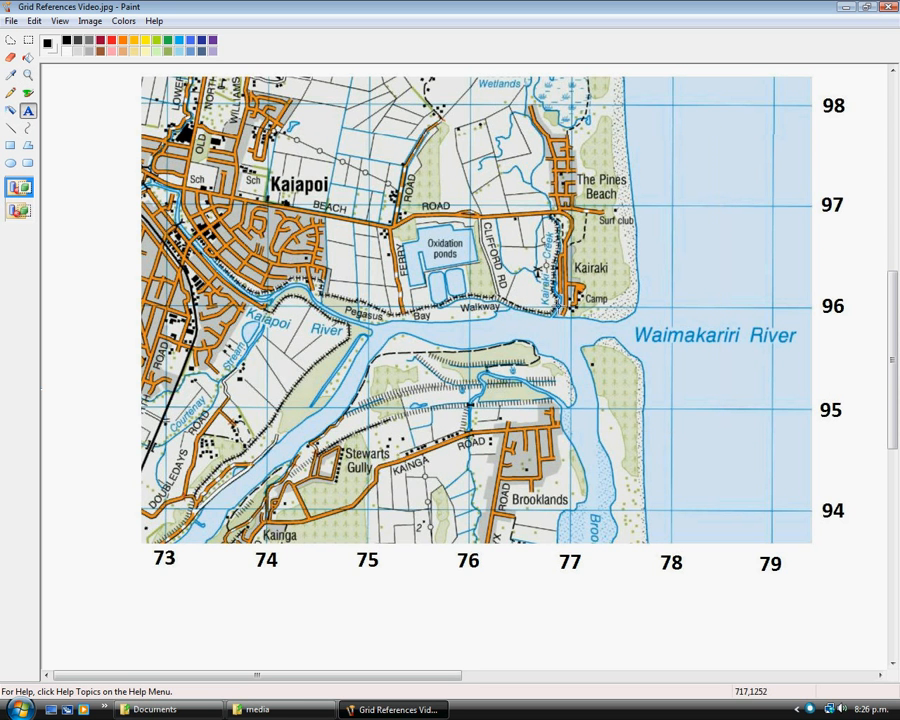
mouse_move(630, 228)
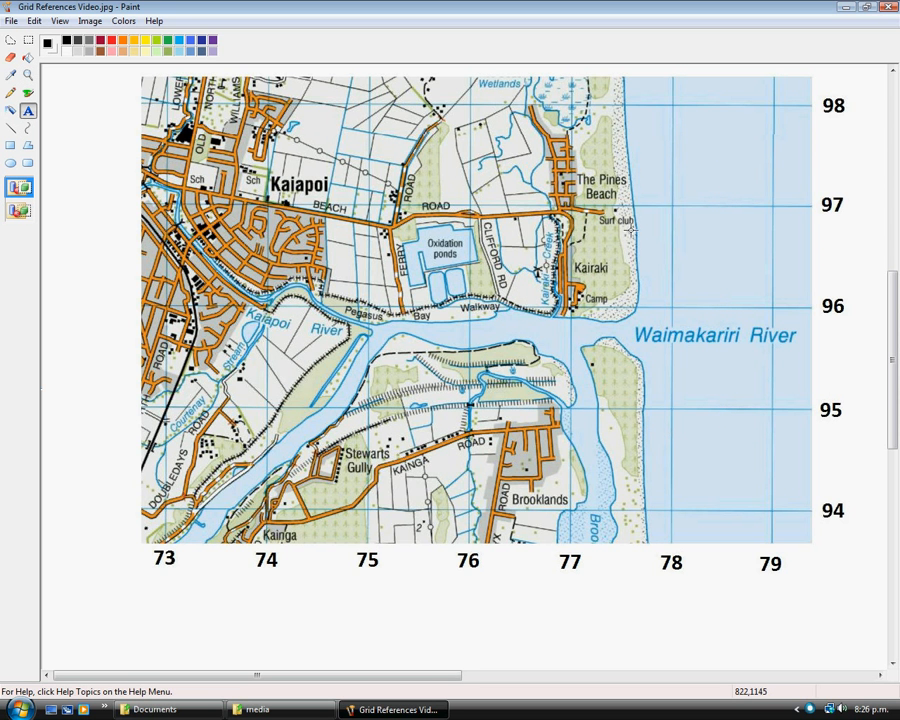
mouse_move(628, 224)
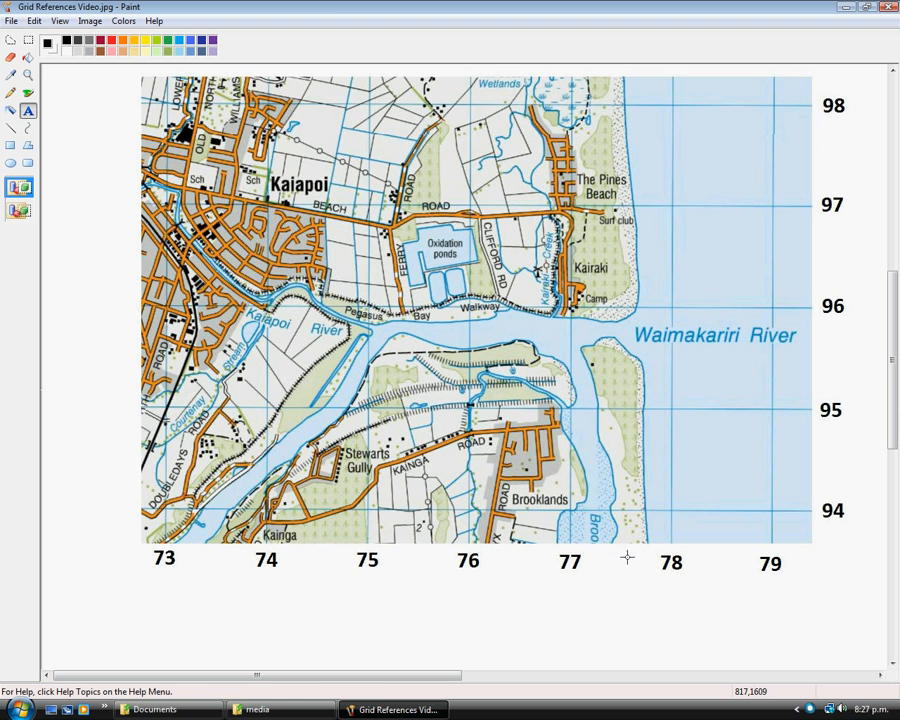
mouse_move(310, 624)
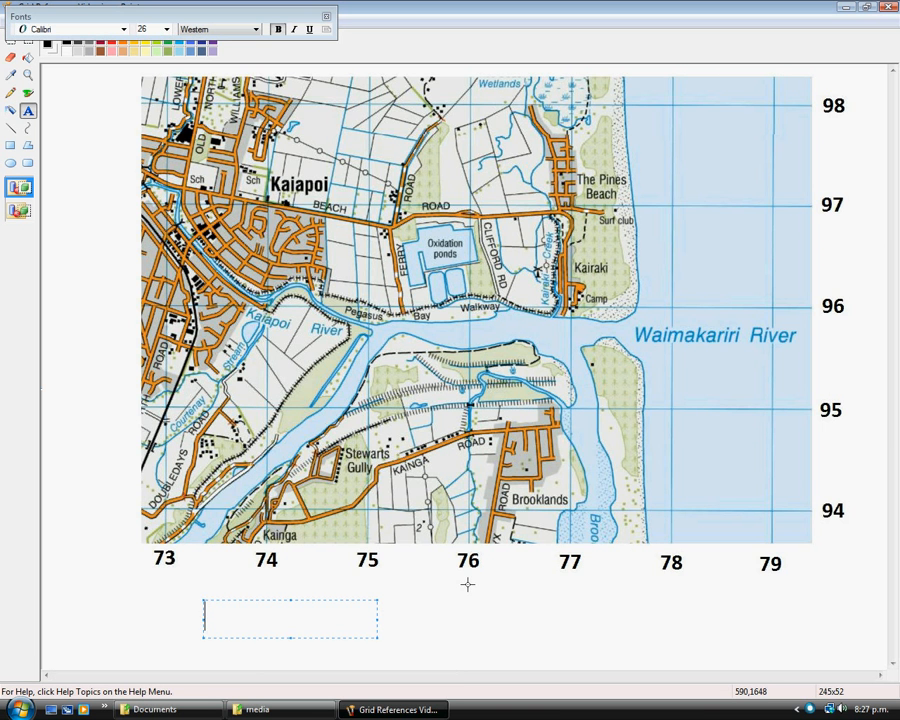
Step: Write 775969 in large text beneath the map's bottom numbers and commit it
text(77)
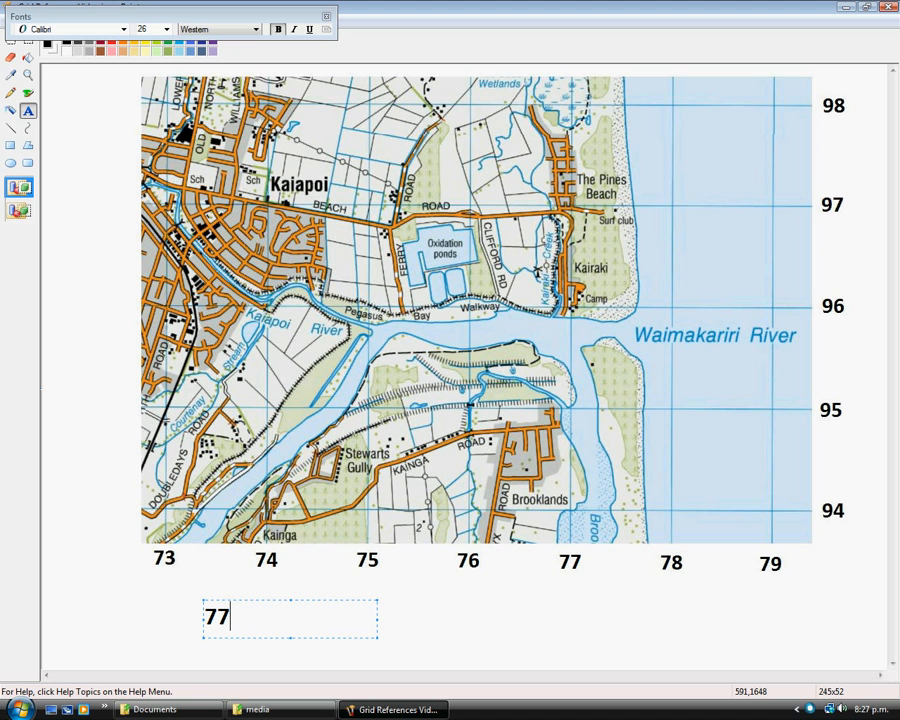
text(5)
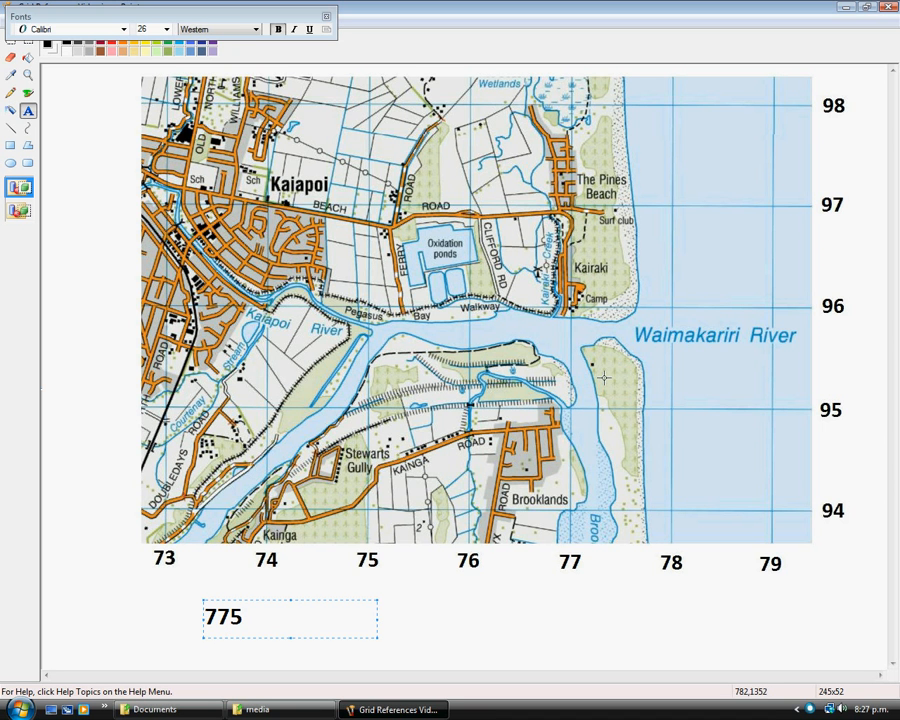
mouse_move(836, 538)
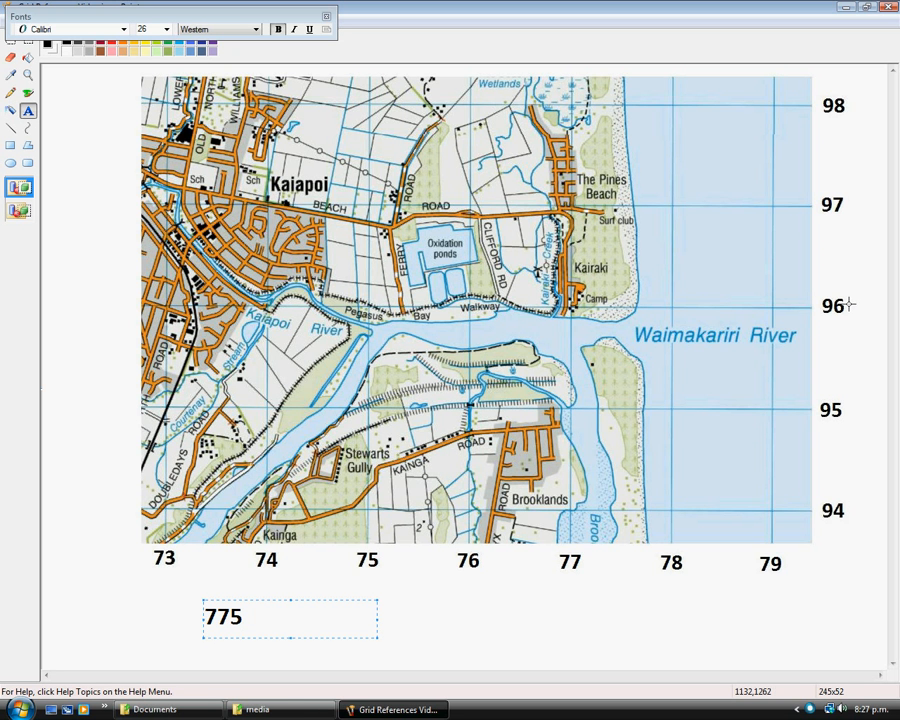
mouse_move(402, 652)
text(9)
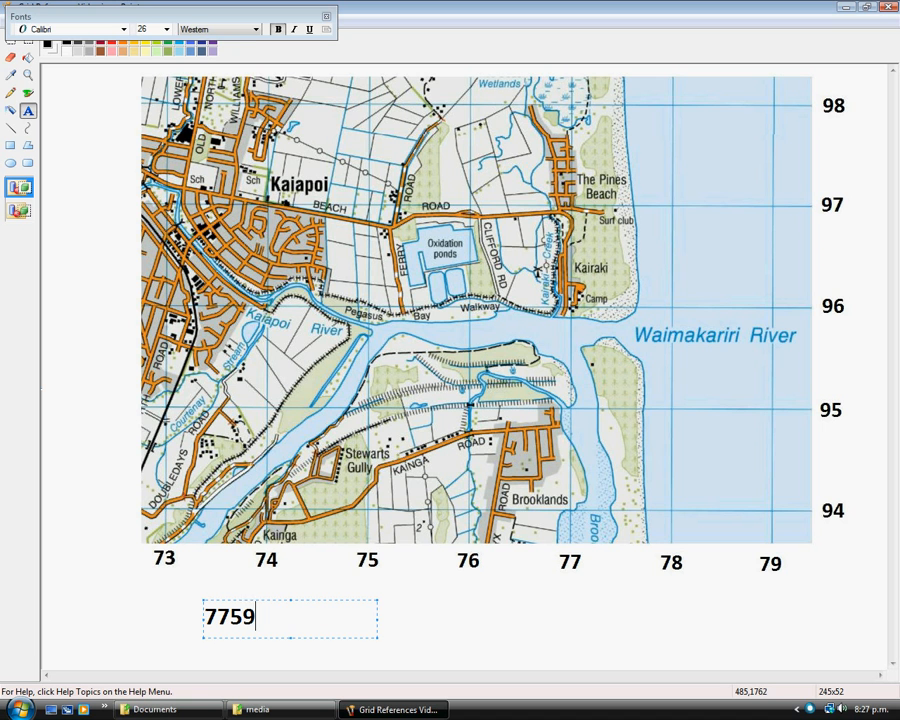
text(60)
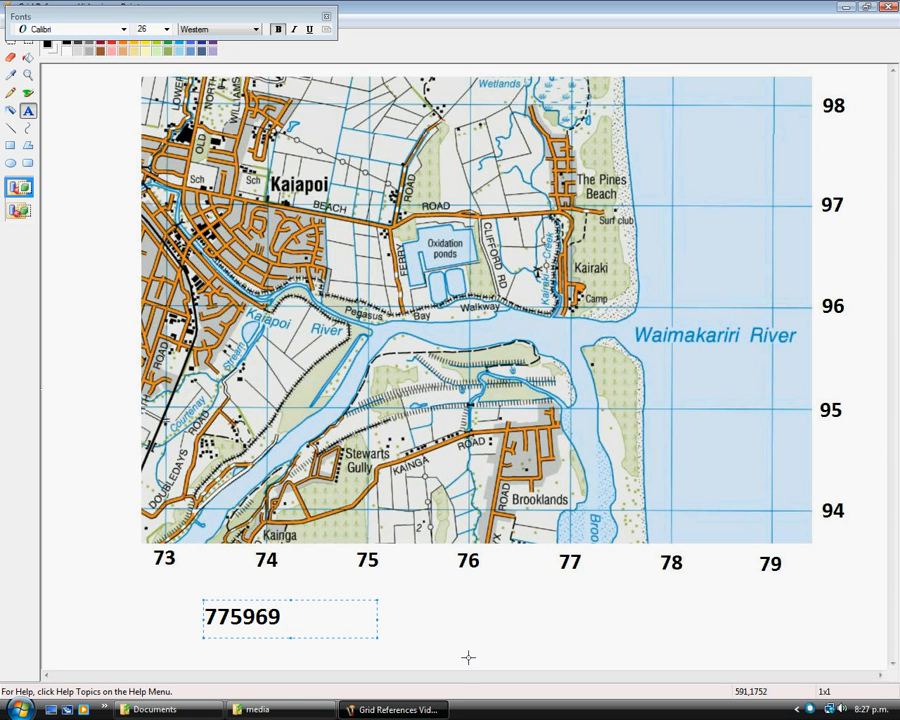
click(700, 452)
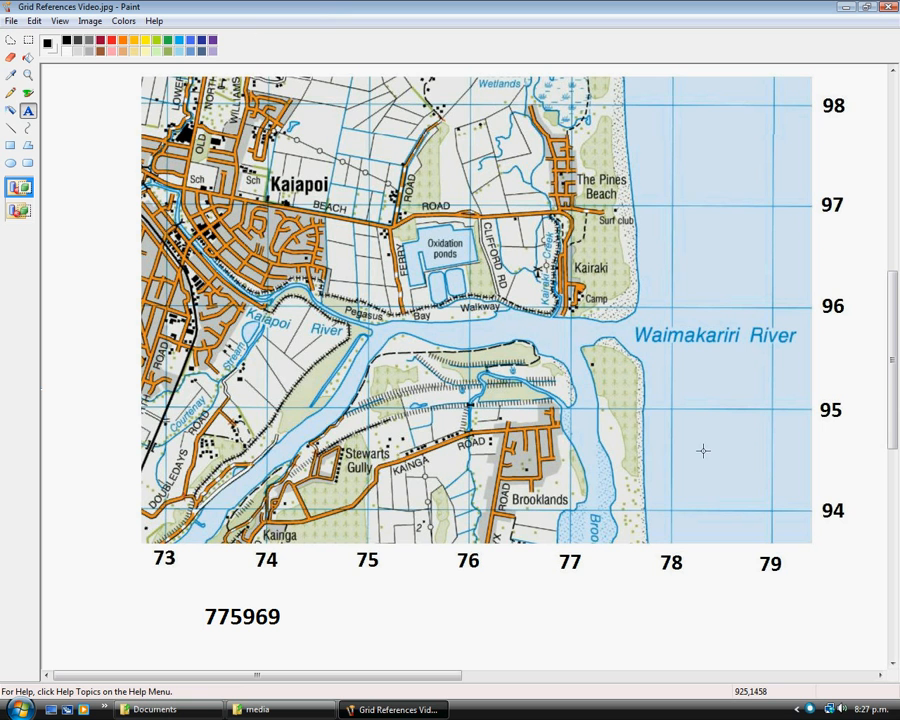
mouse_move(308, 338)
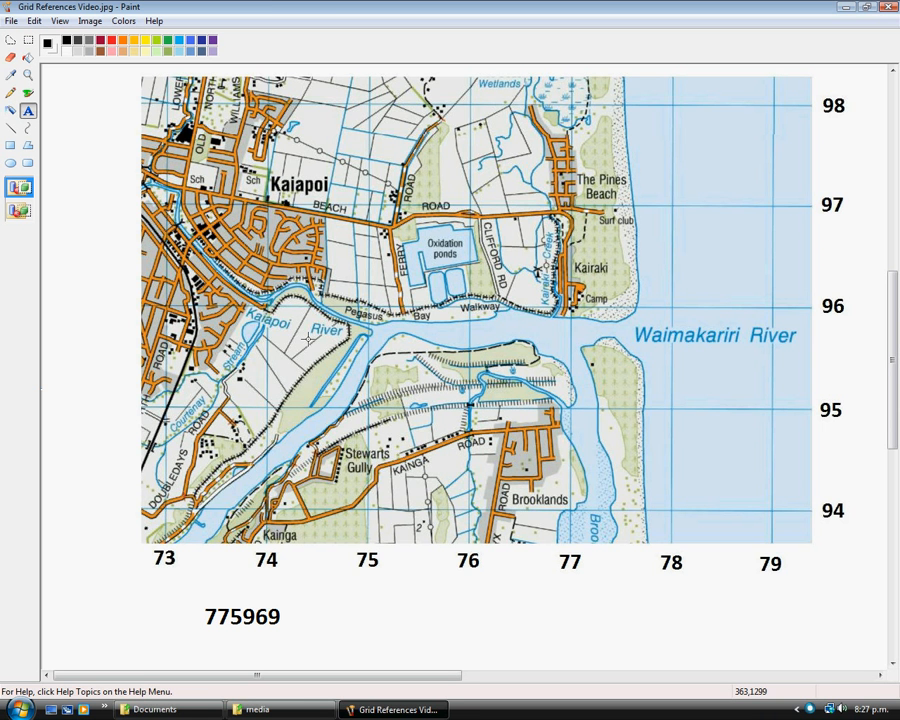
mouse_move(384, 340)
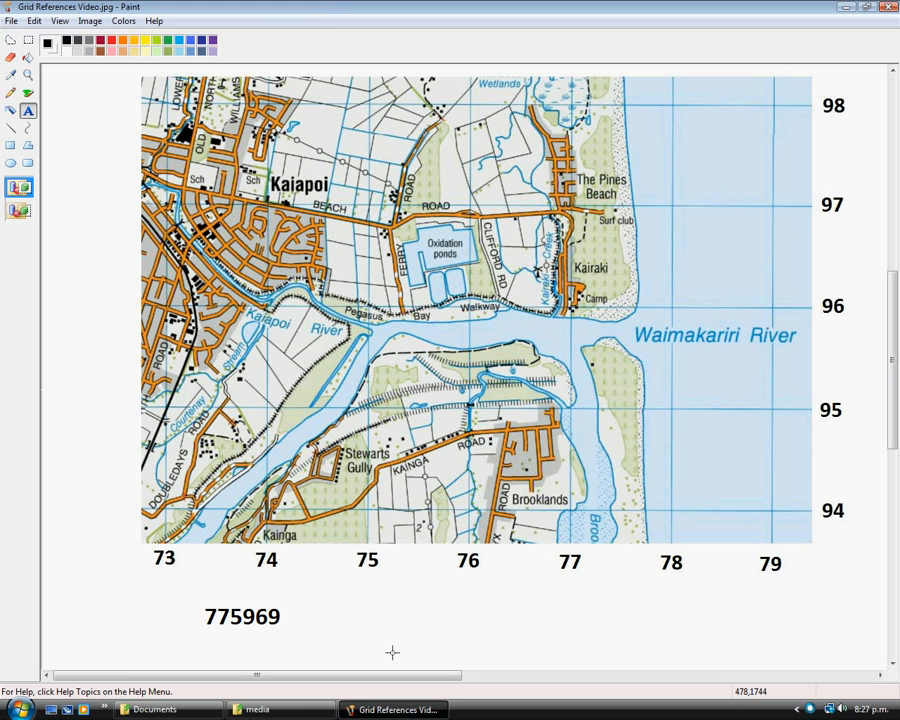
Step: Write GR751958 in a second text area below the map, right of 775969
drag(460, 584, 592, 636)
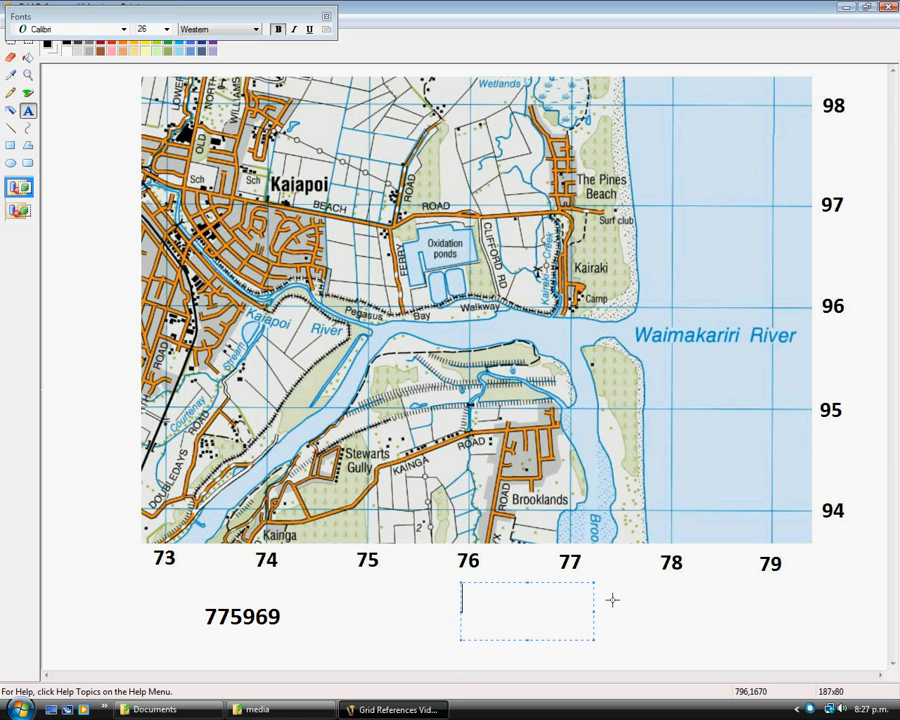
text(GR)
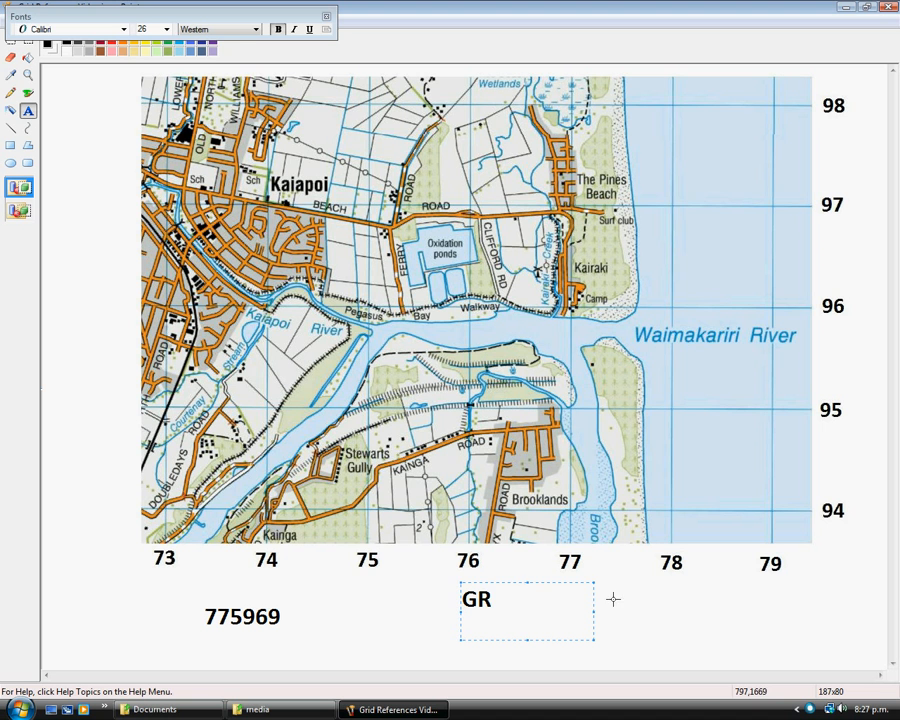
mouse_move(772, 378)
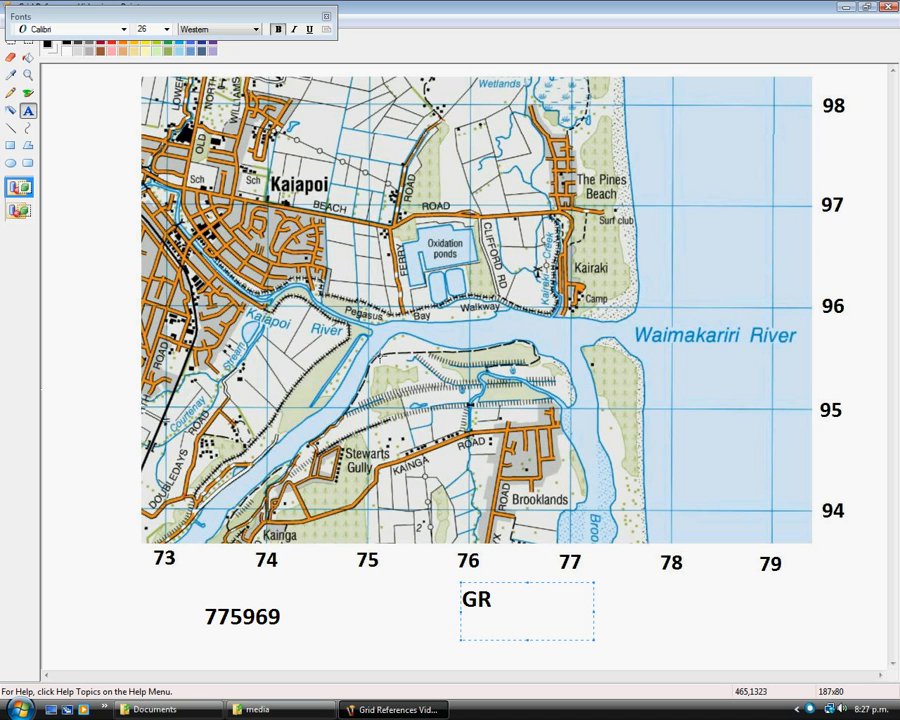
text(7)
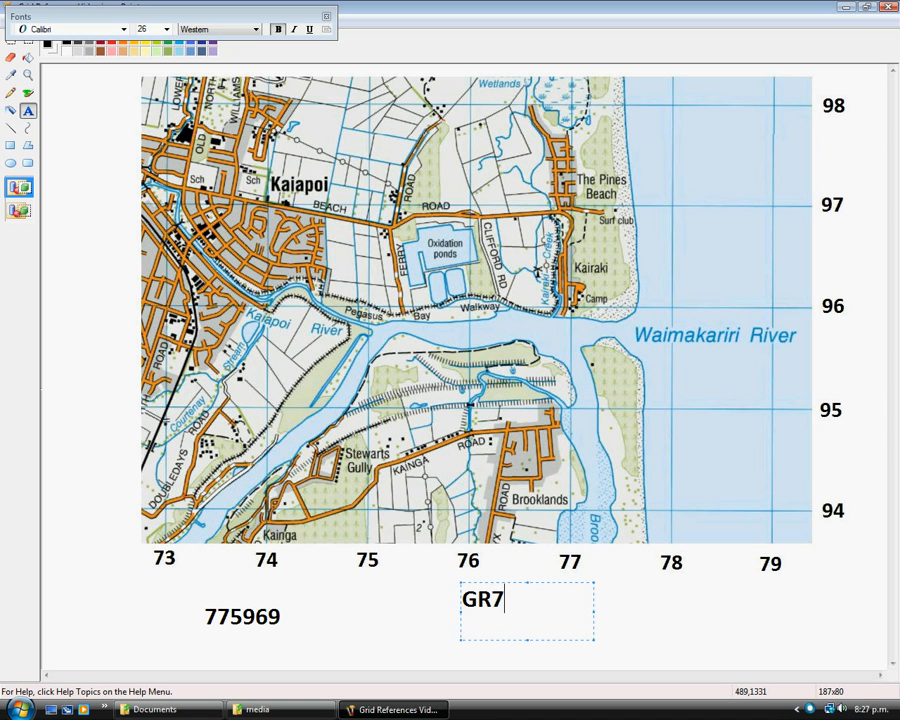
text(51)
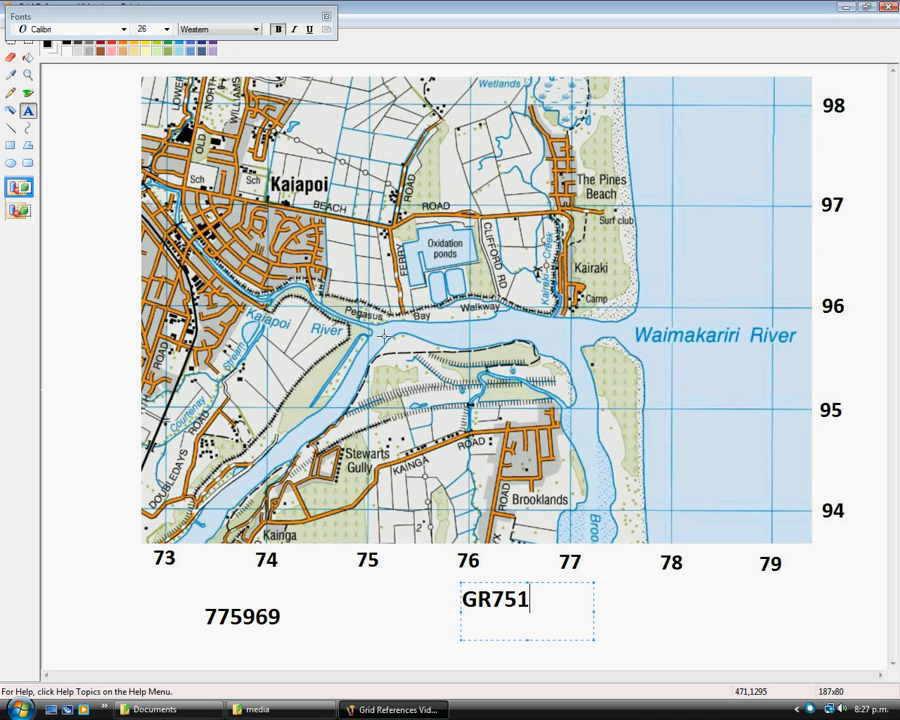
mouse_move(840, 424)
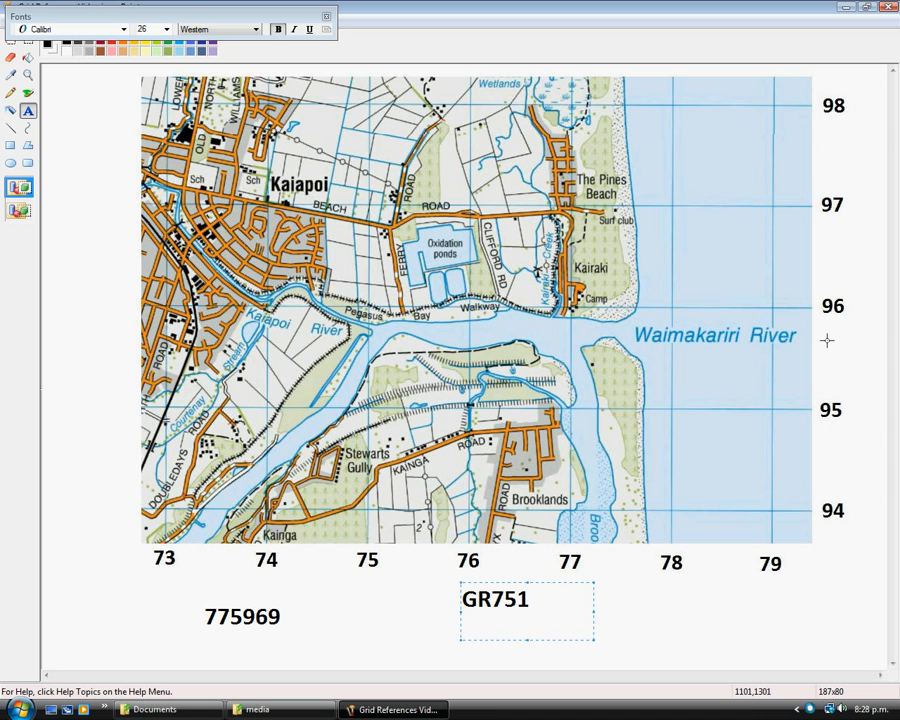
mouse_move(380, 336)
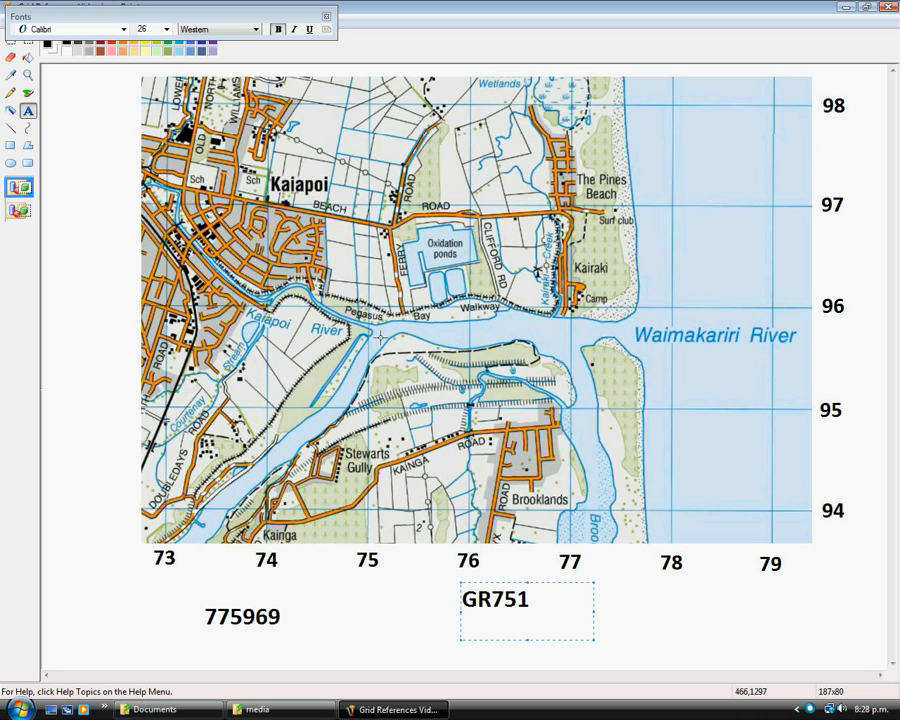
text(9)
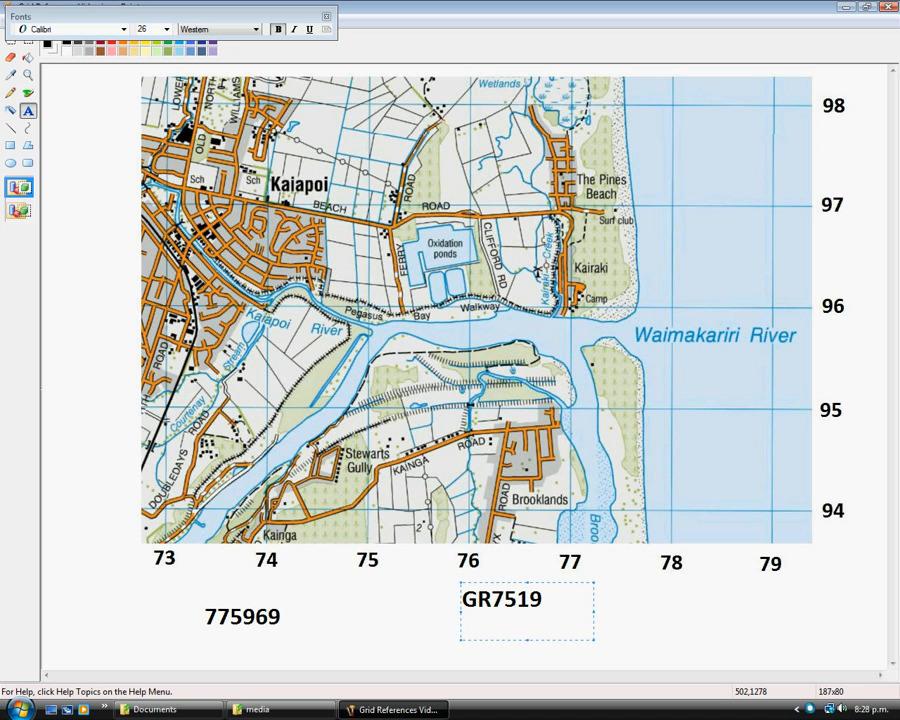
text(58)
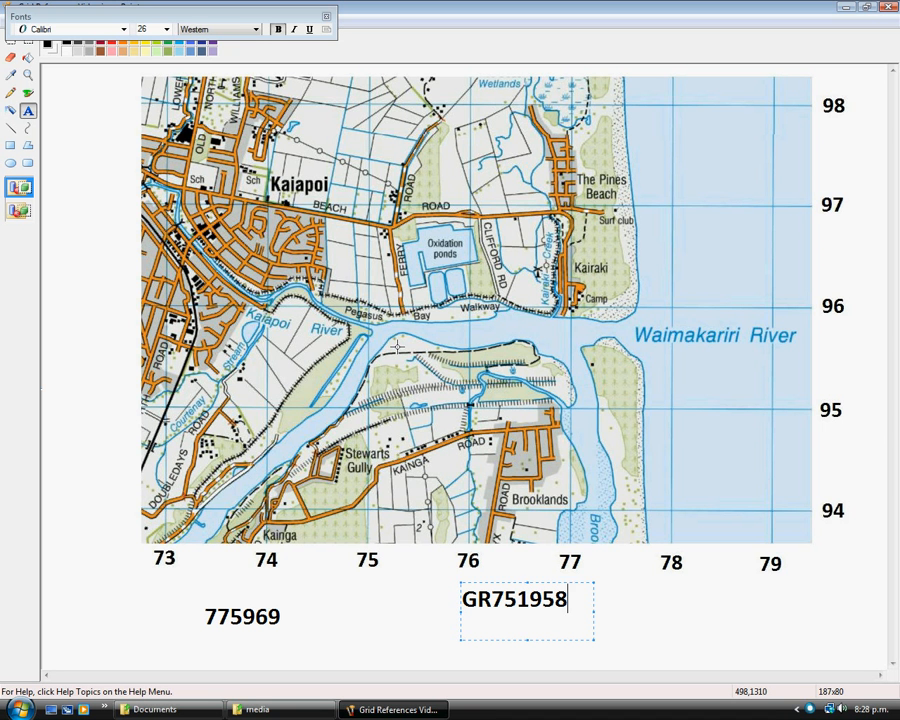
mouse_move(508, 620)
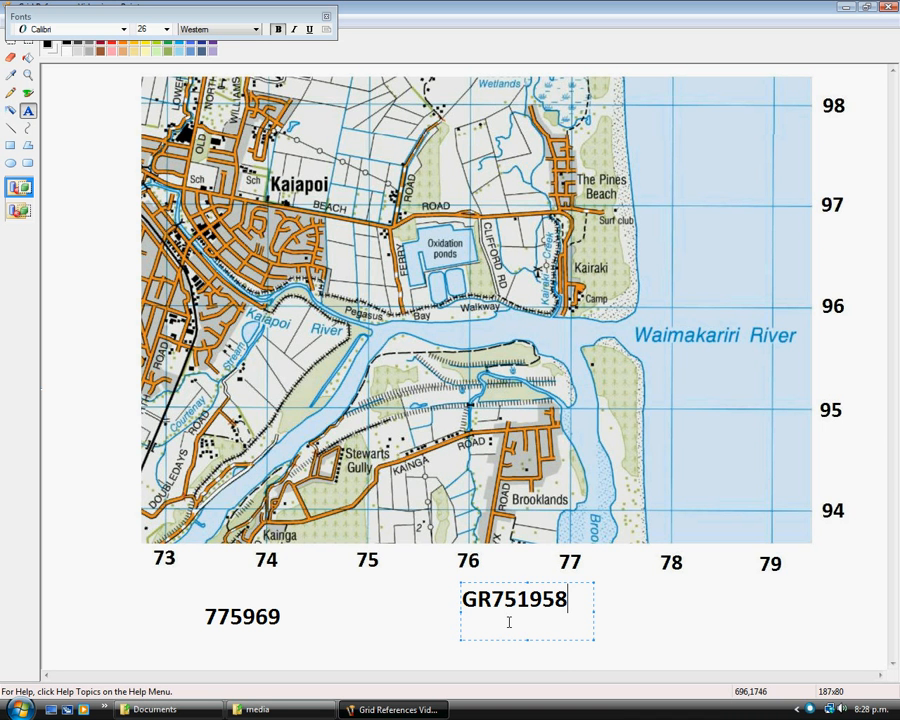